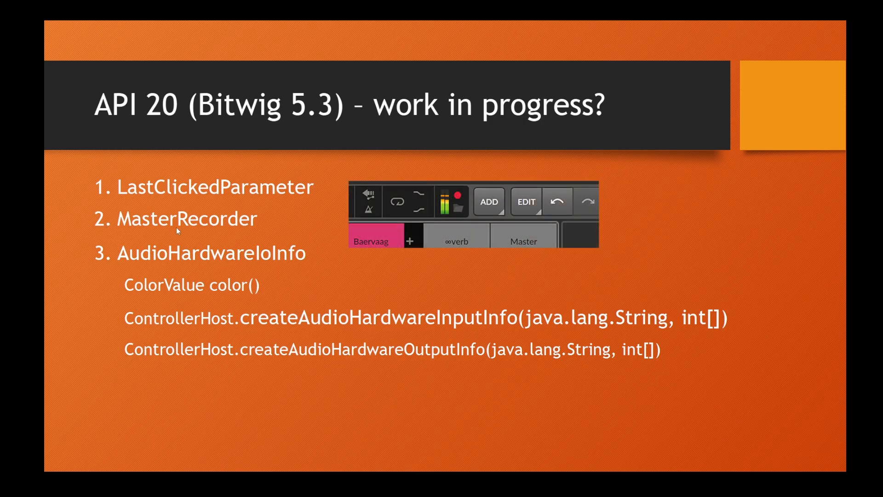
pyautogui.moveTo(225, 238)
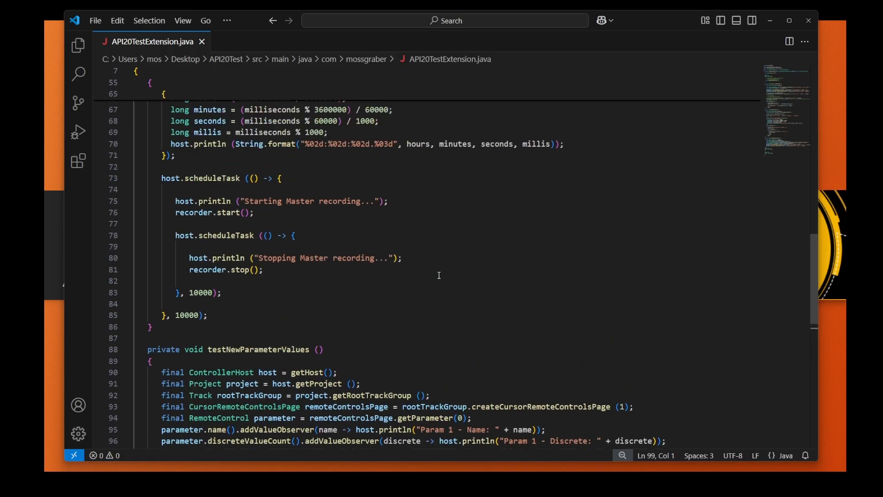
pyautogui.scroll(3)
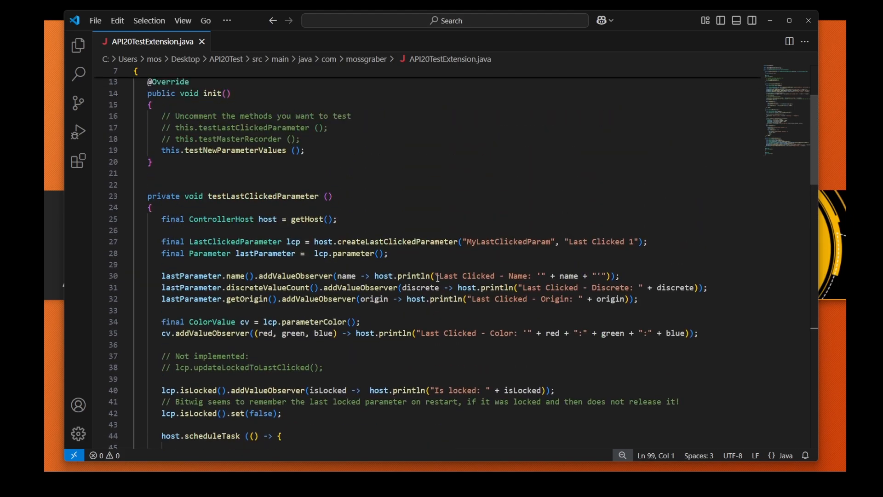
pyautogui.scroll(3)
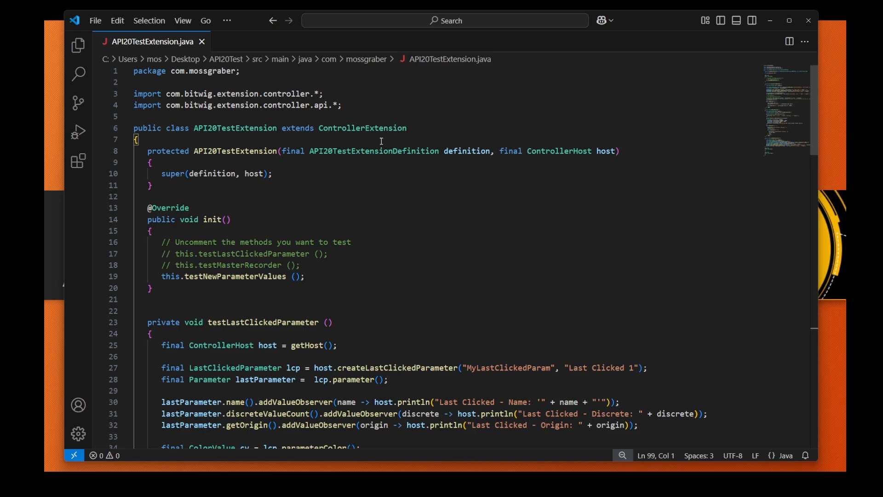
pyautogui.moveTo(221, 251)
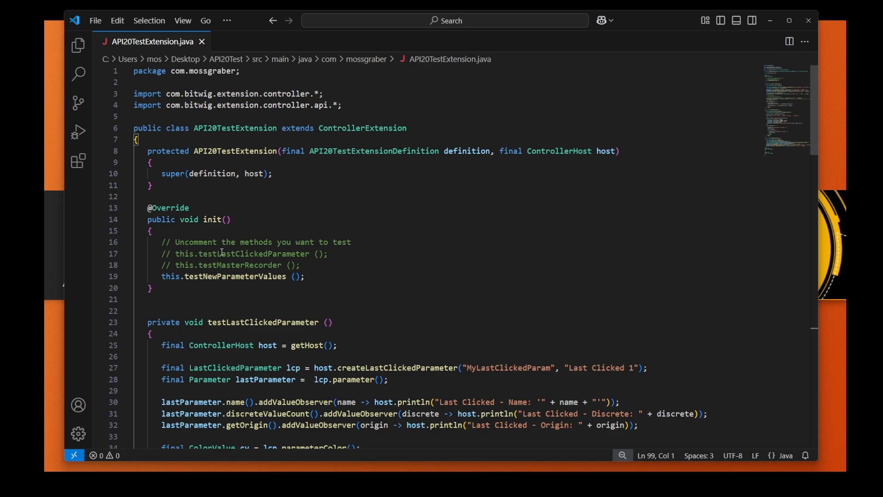
pyautogui.moveTo(255, 253)
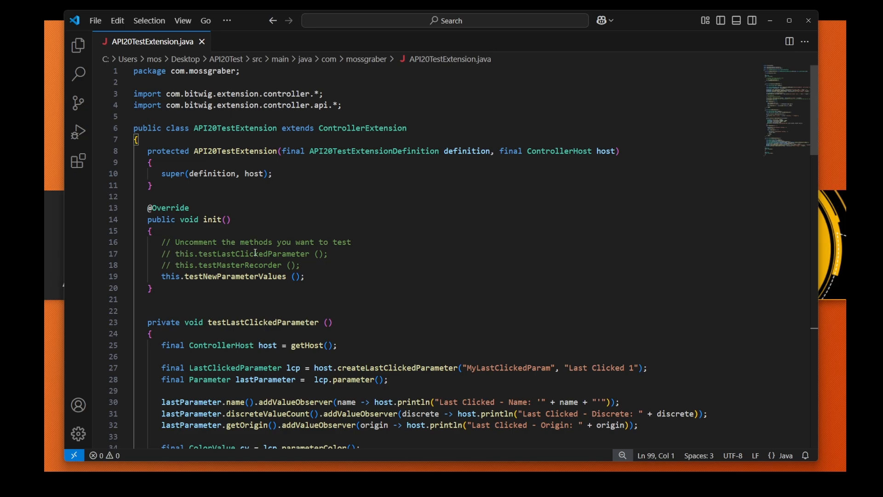
pyautogui.click(162, 276)
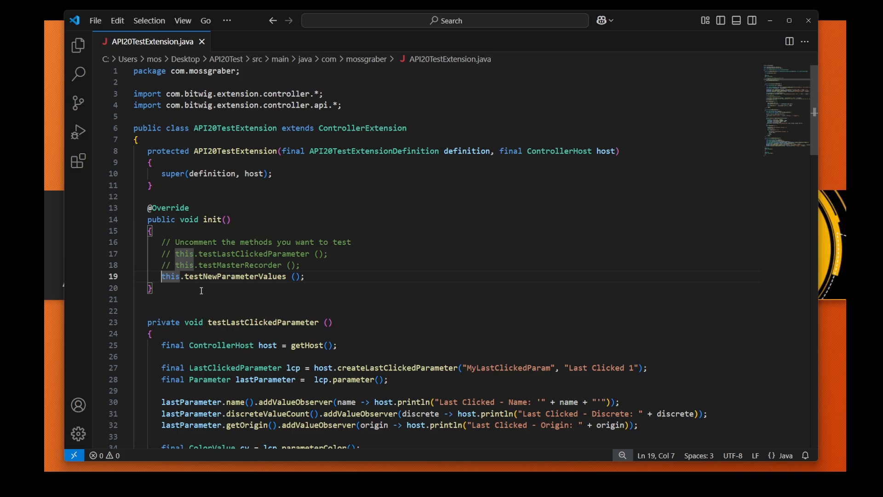
pyautogui.doubleClick(235, 276)
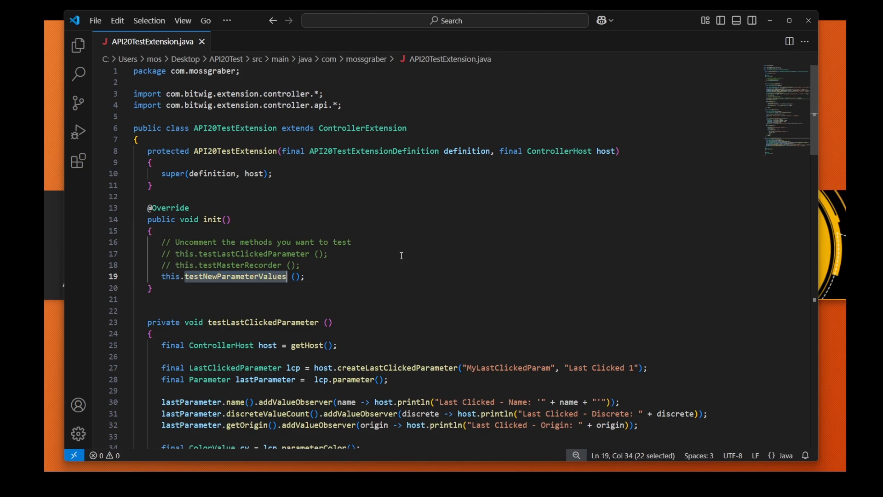
pyautogui.scroll(-3)
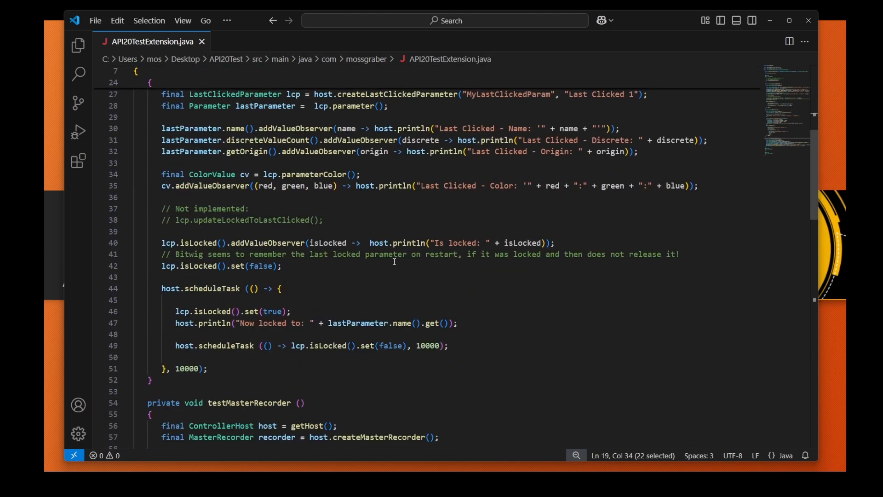
pyautogui.scroll(-3)
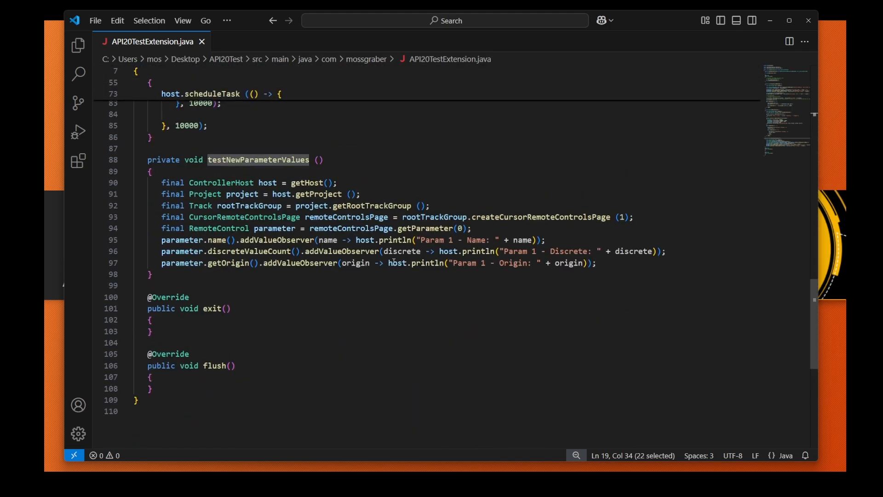
pyautogui.scroll(3)
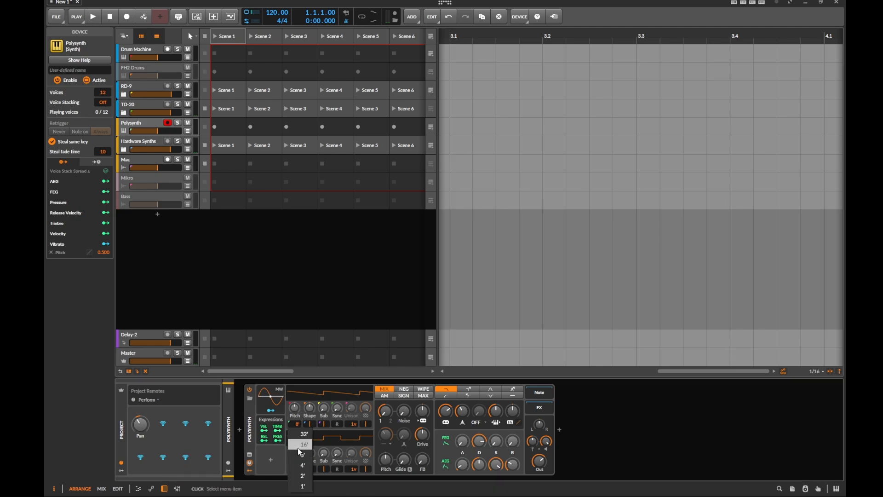
pyautogui.moveTo(303, 475)
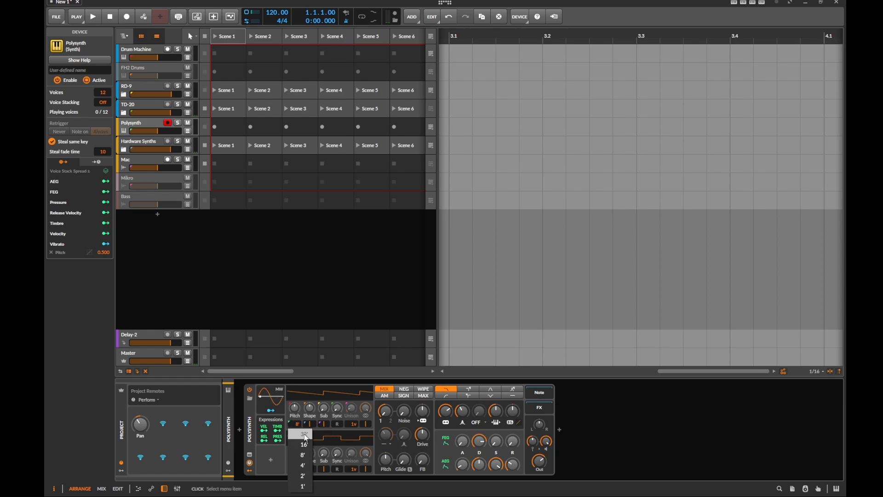
pyautogui.moveTo(301, 454)
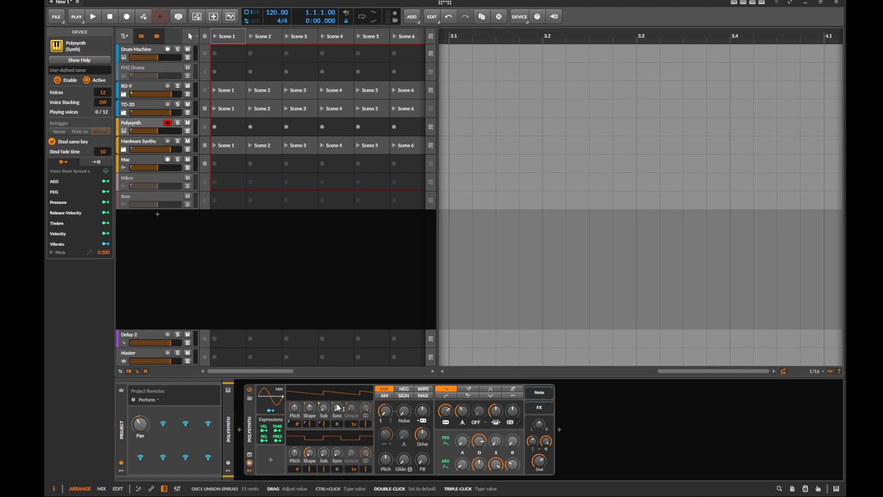
pyautogui.click(297, 423)
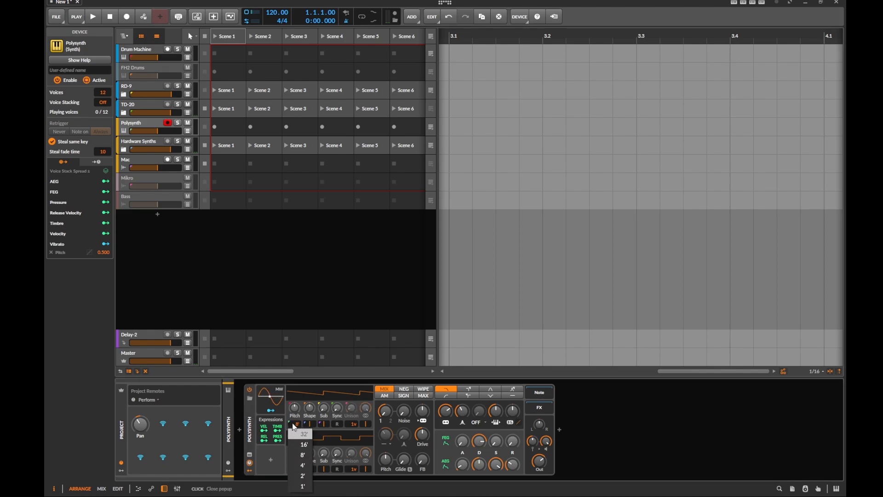
pyautogui.click(302, 455)
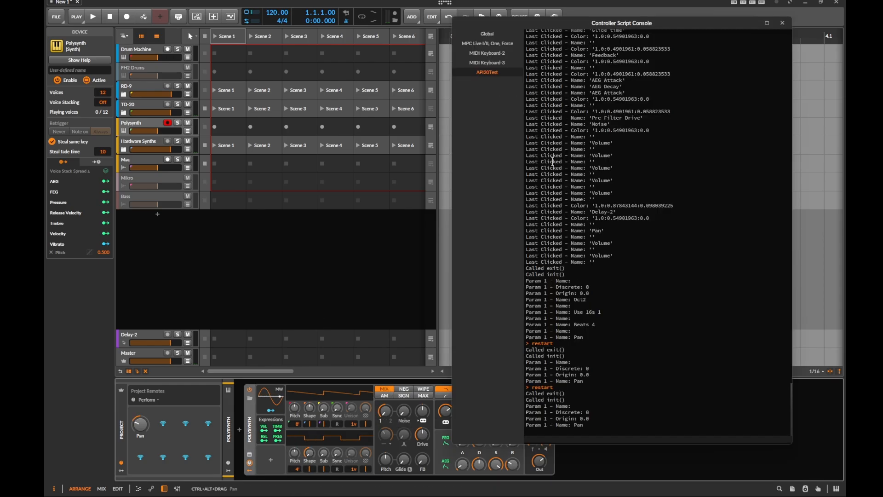
# Touch the project Pan knob and select the Hardware Synths track so the console prints Param 1 names Pan and Oct2
pyautogui.click(570, 400)
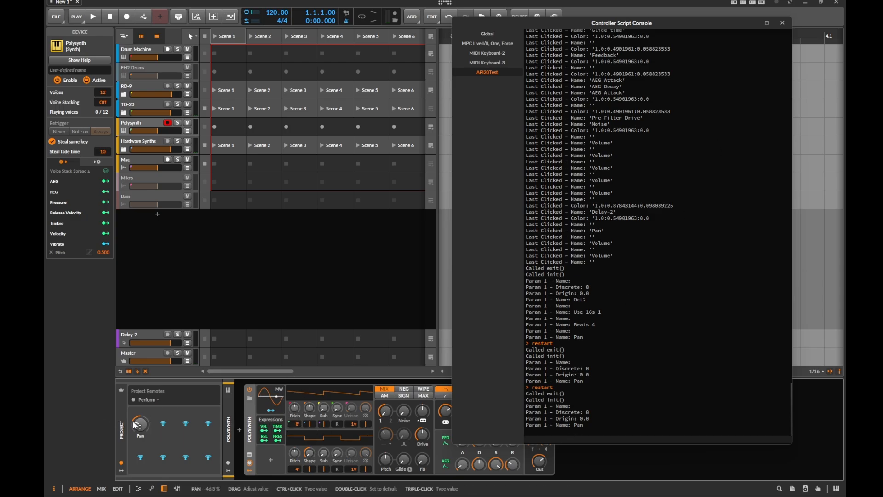
pyautogui.rightClick(140, 423)
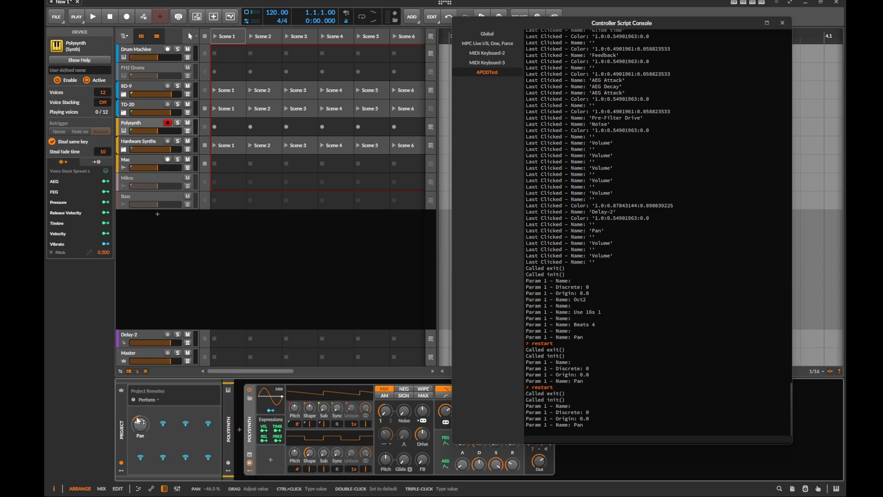
pyautogui.rightClick(139, 424)
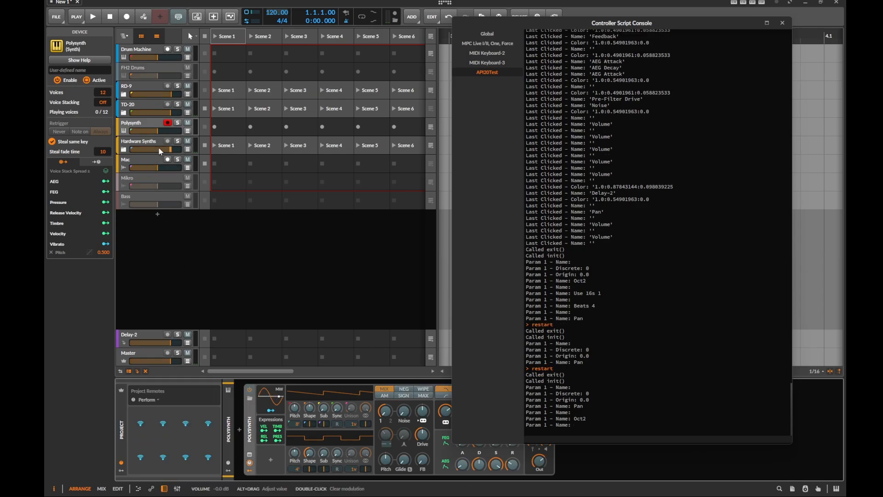
pyautogui.click(138, 141)
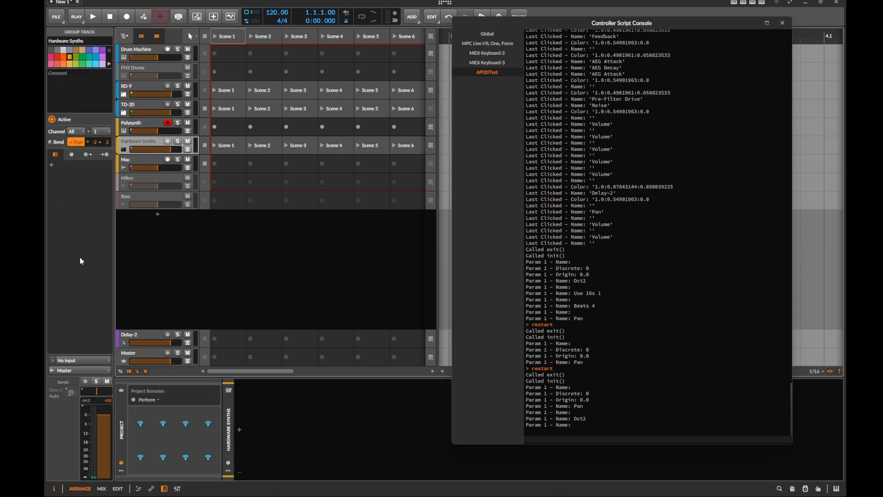
pyautogui.moveTo(97, 392)
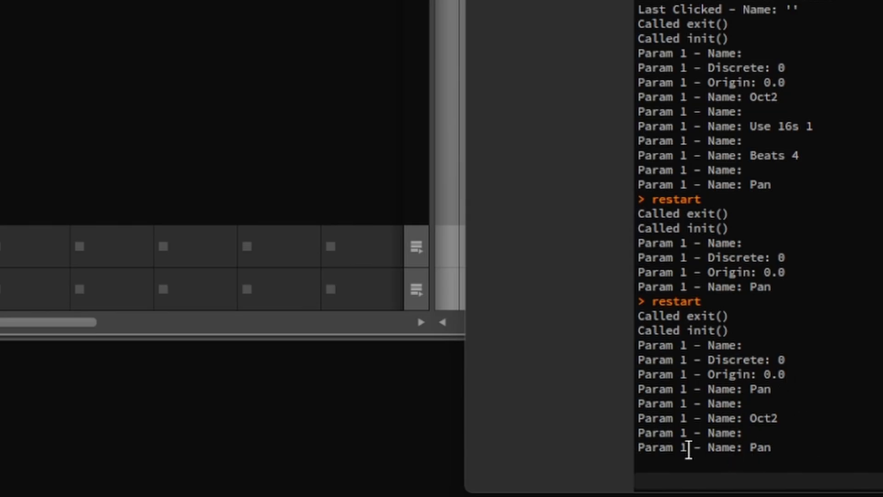
pyautogui.moveTo(779, 467)
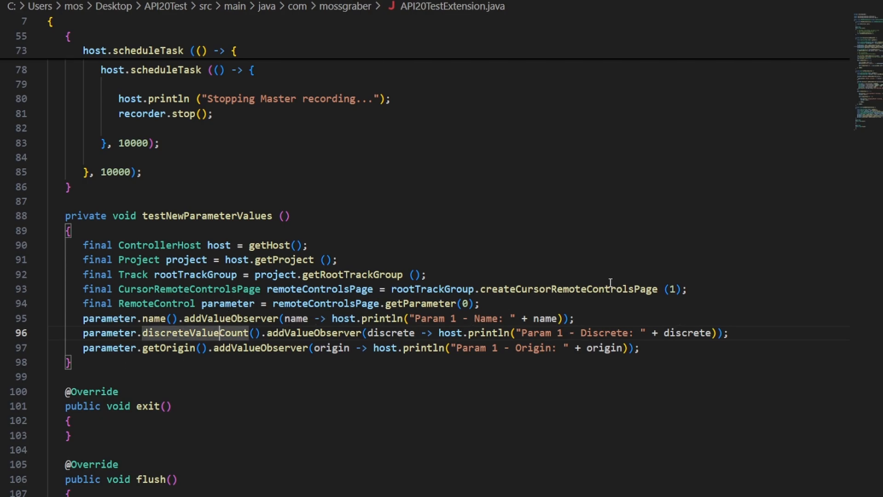
pyautogui.moveTo(461, 322)
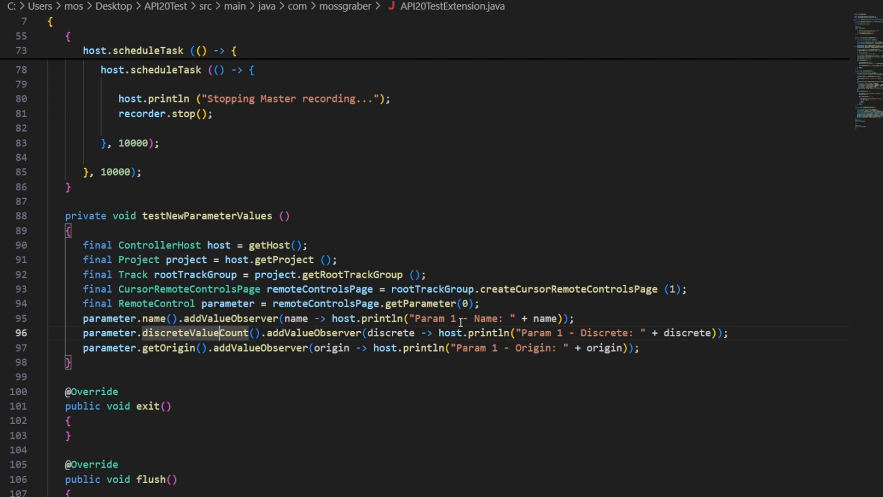
# Scroll init() to the testLastClickedParameter call that replaces testNewParameterValues
pyautogui.scroll(3)
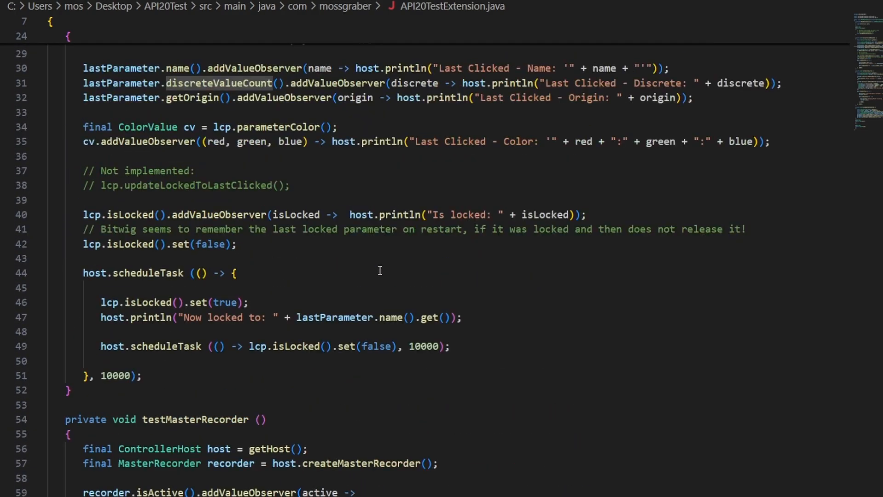
pyautogui.scroll(3)
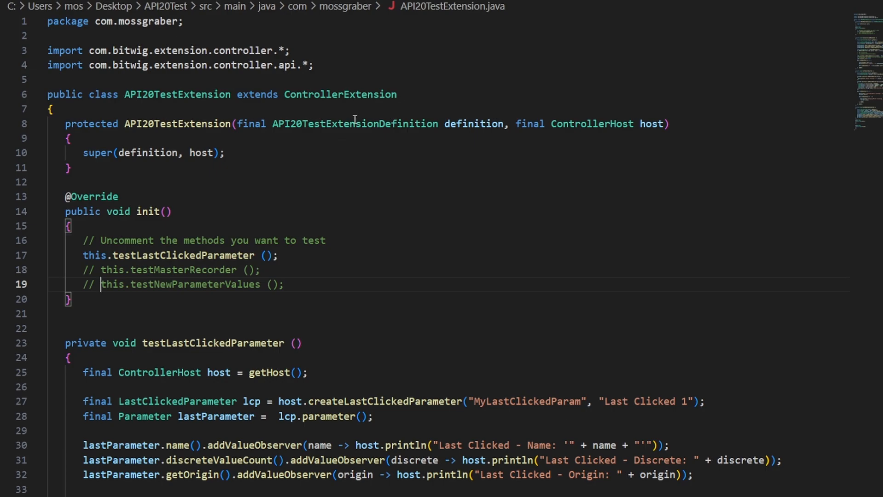
pyautogui.scroll(-3)
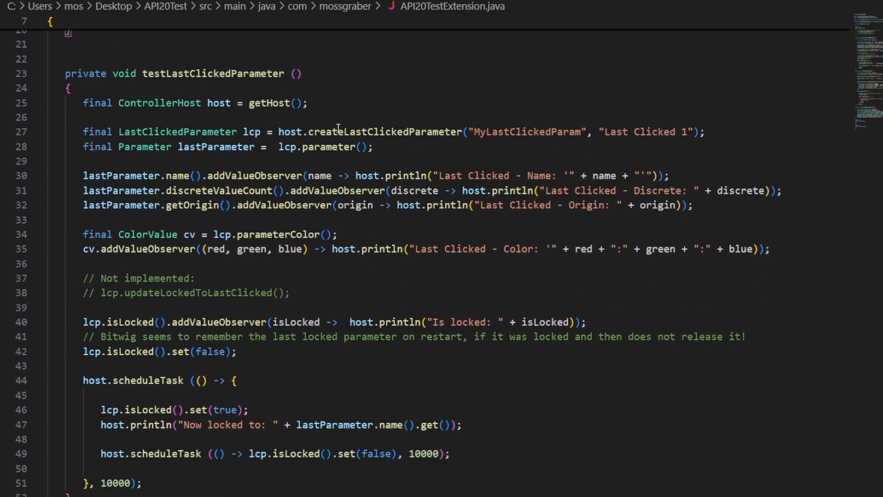
pyautogui.moveTo(348, 107)
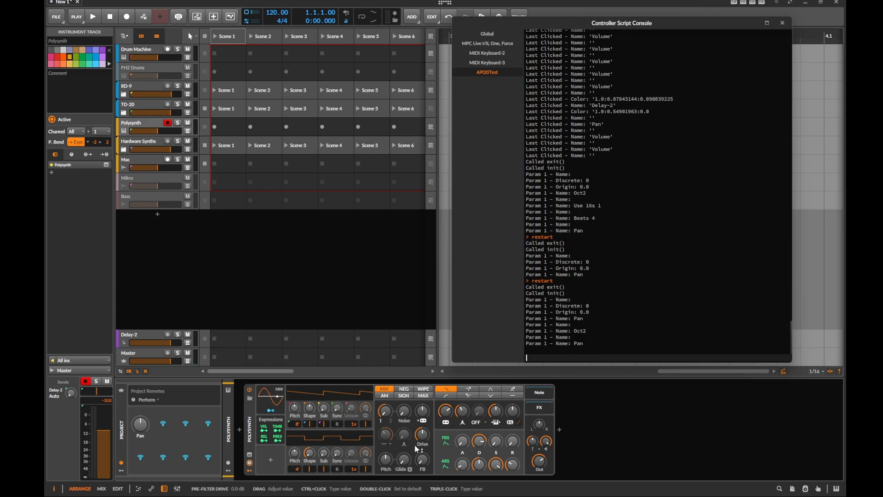
pyautogui.click(600, 326)
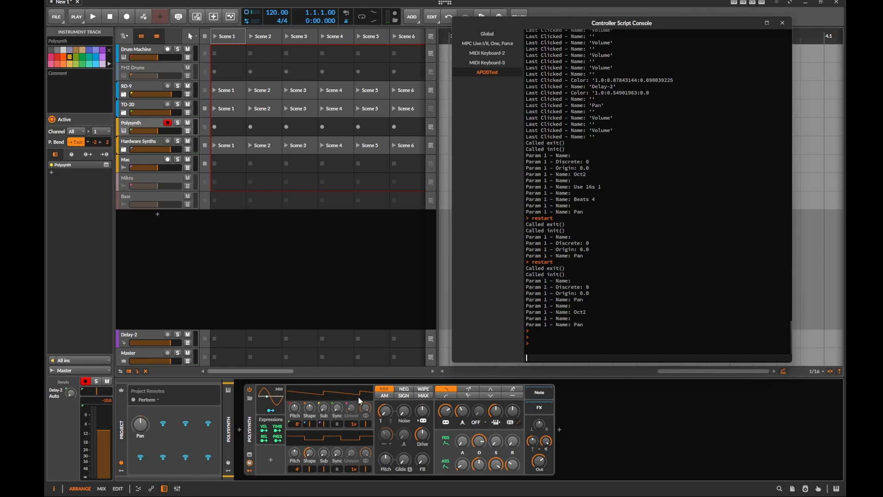
pyautogui.moveTo(270, 389)
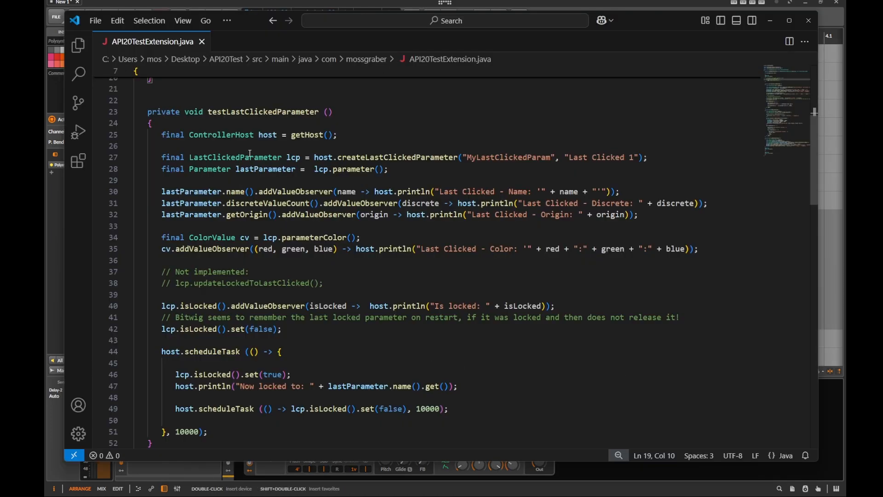
pyautogui.doubleClick(235, 158)
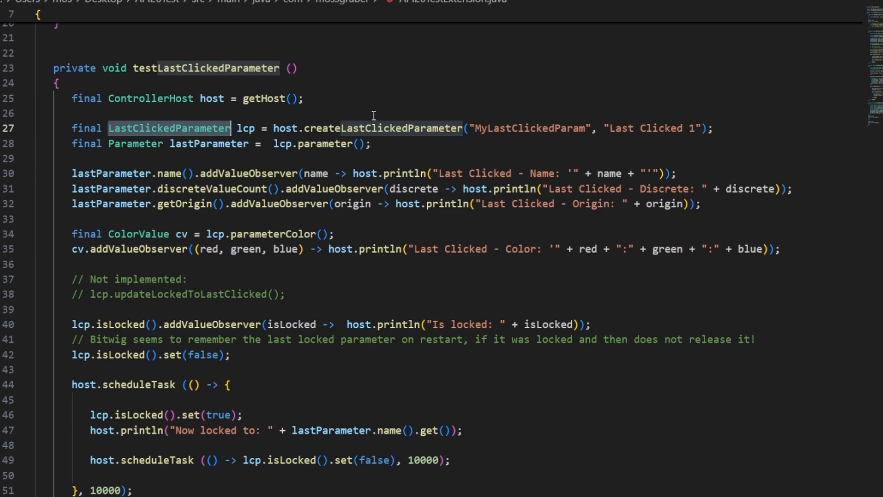
pyautogui.doubleClick(211, 98)
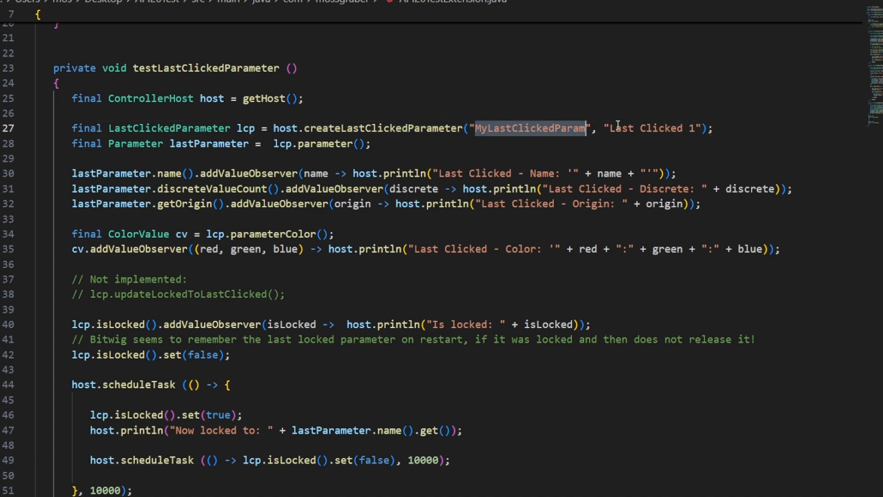
pyautogui.moveTo(543, 129)
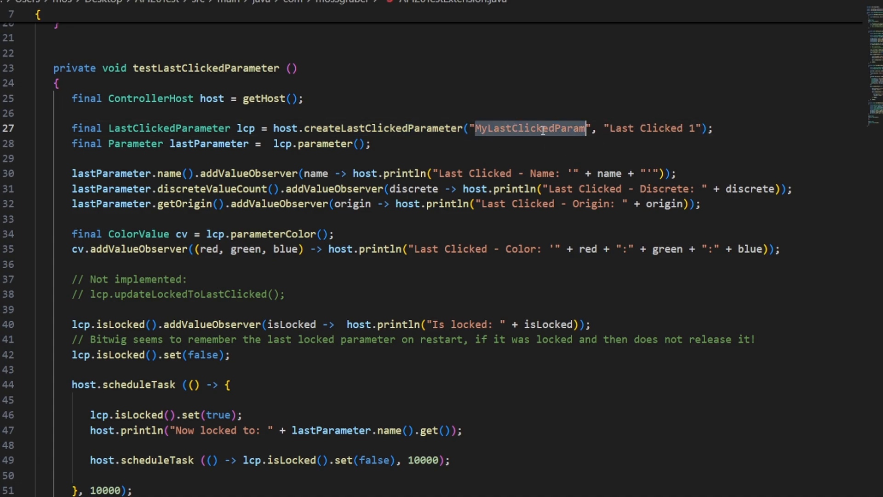
pyautogui.doubleClick(651, 128)
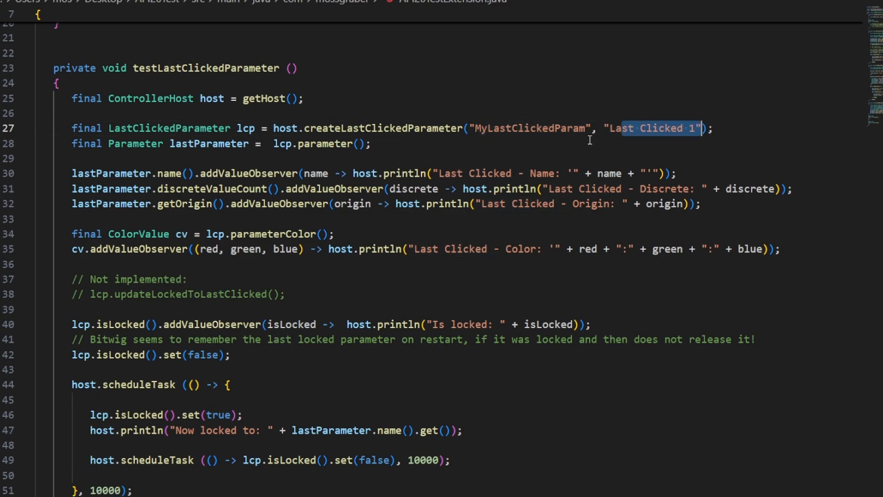
pyautogui.doubleClick(168, 128)
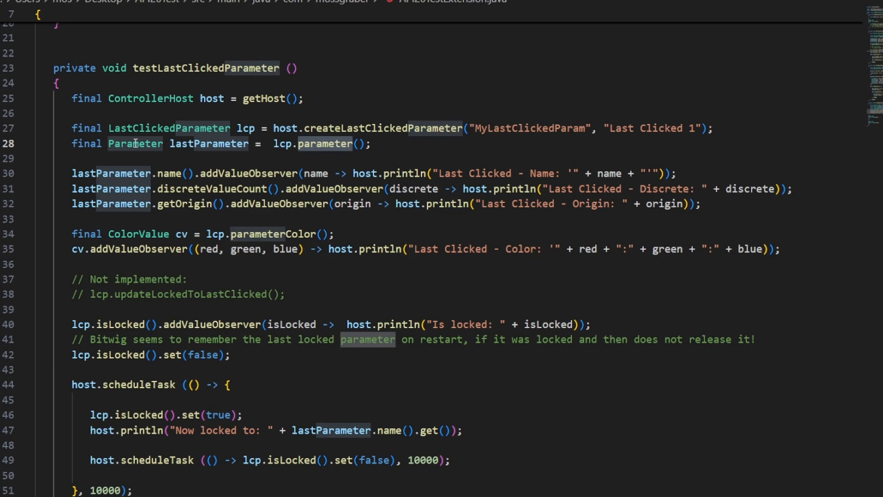
pyautogui.doubleClick(135, 144)
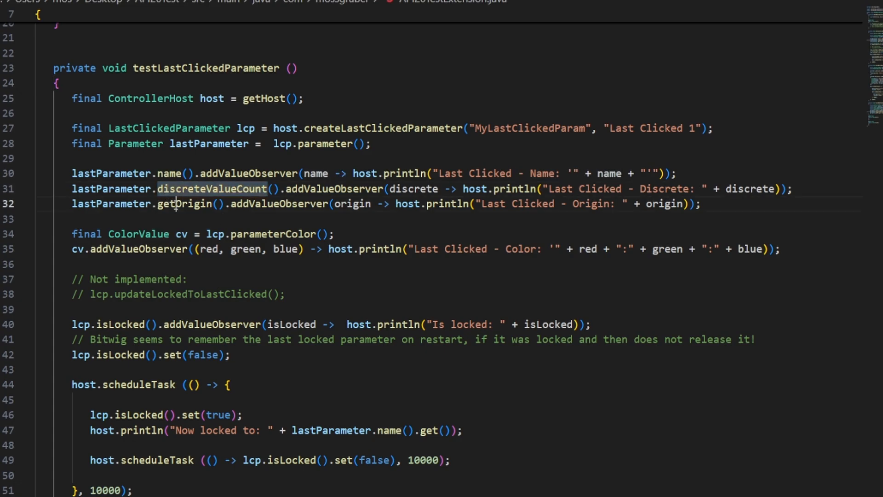
pyautogui.doubleClick(184, 204)
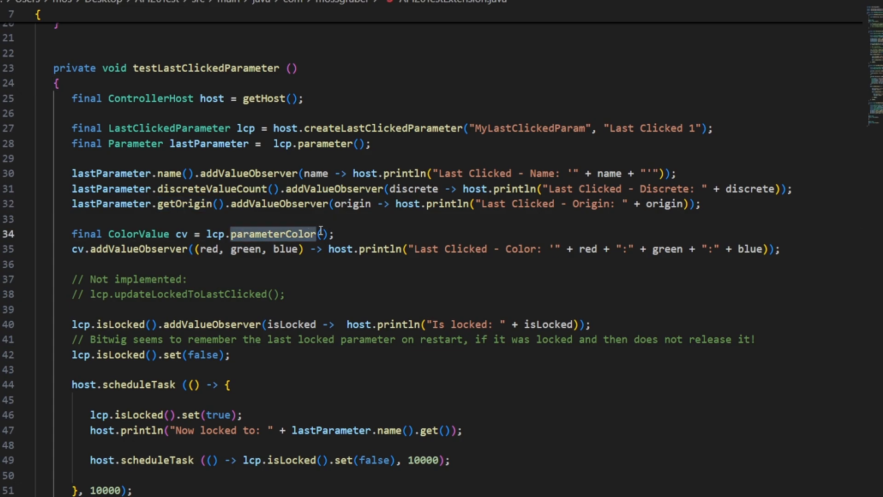
pyautogui.moveTo(426, 254)
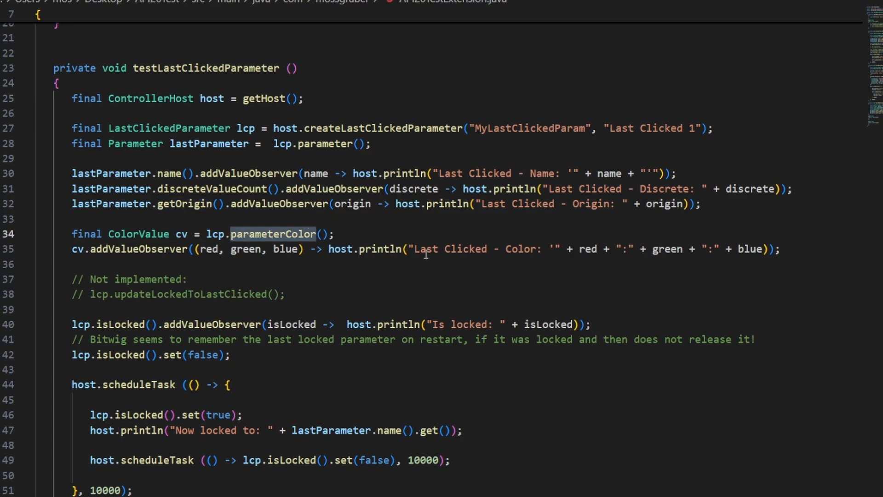
pyautogui.moveTo(732, 241)
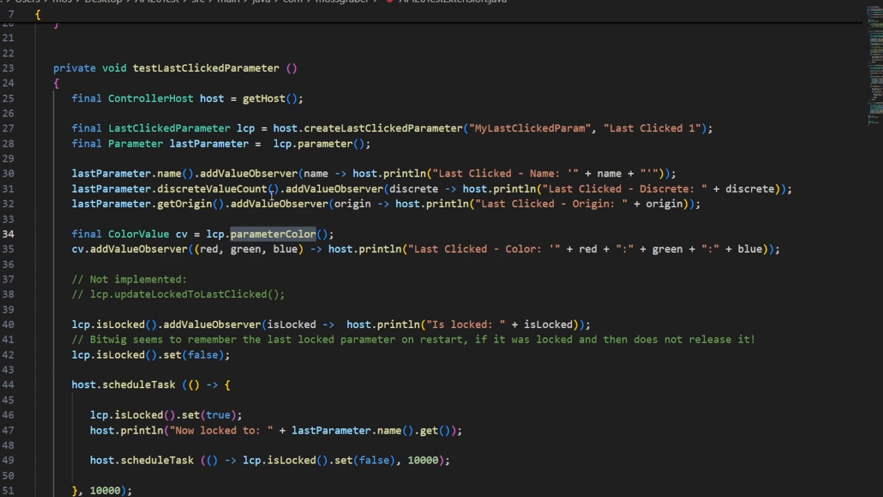
pyautogui.moveTo(254, 245)
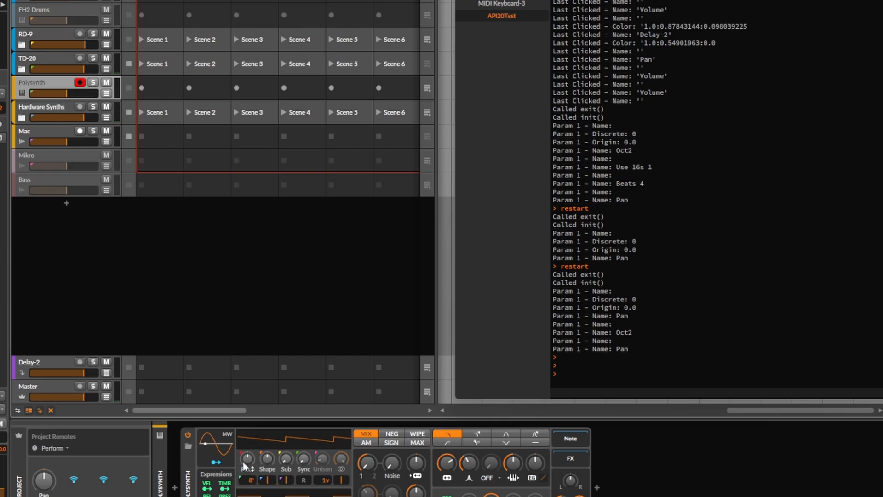
pyautogui.moveTo(267, 462)
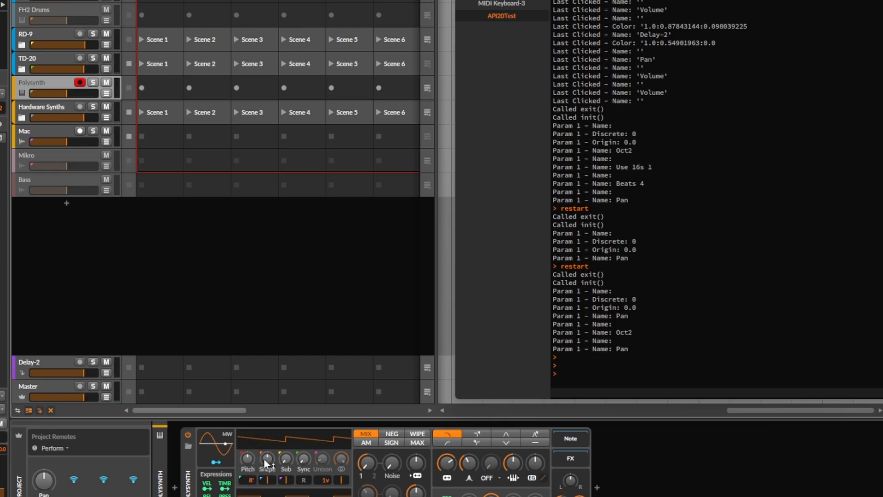
pyautogui.moveTo(302, 462)
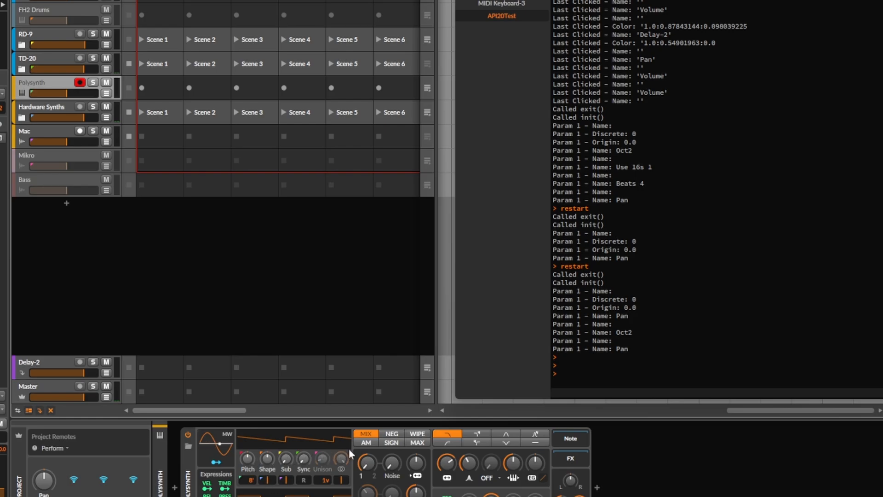
pyautogui.moveTo(323, 465)
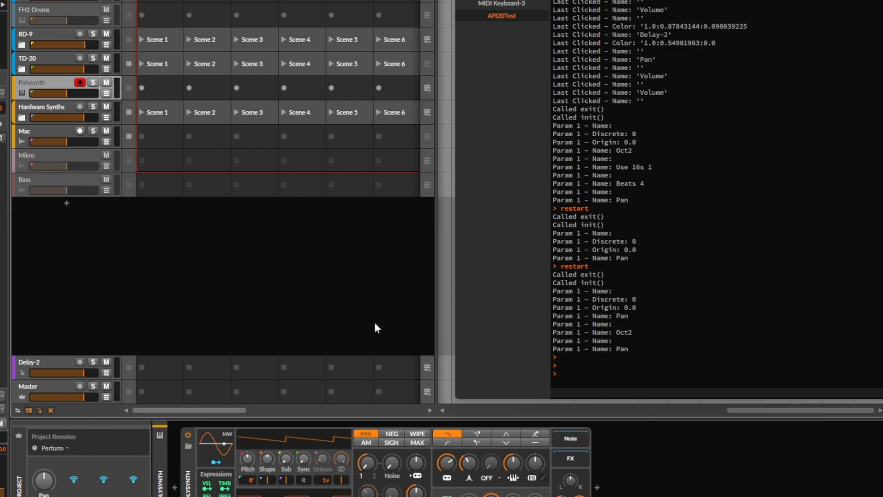
pyautogui.moveTo(386, 346)
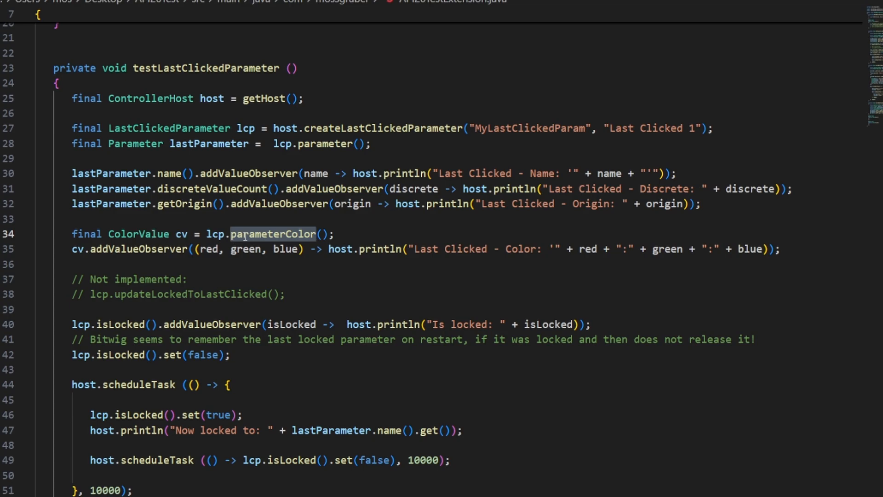
pyautogui.doubleClick(138, 233)
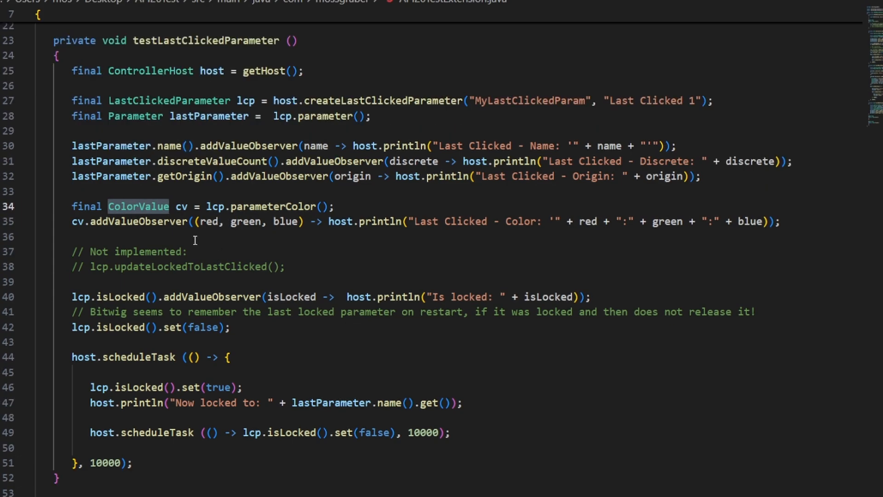
pyautogui.scroll(-3)
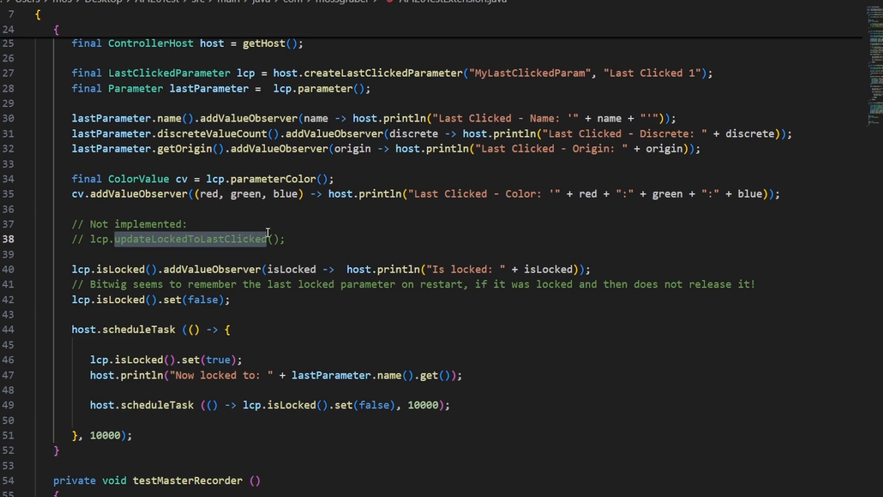
pyautogui.moveTo(241, 254)
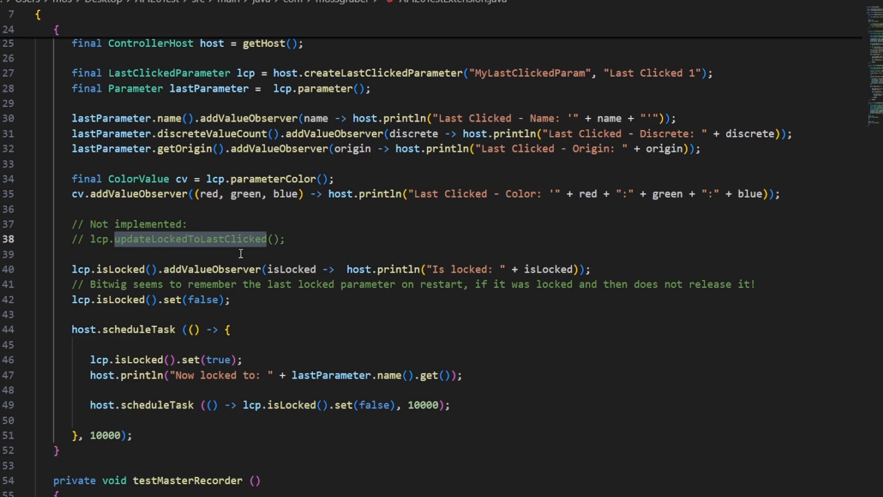
pyautogui.moveTo(241, 253)
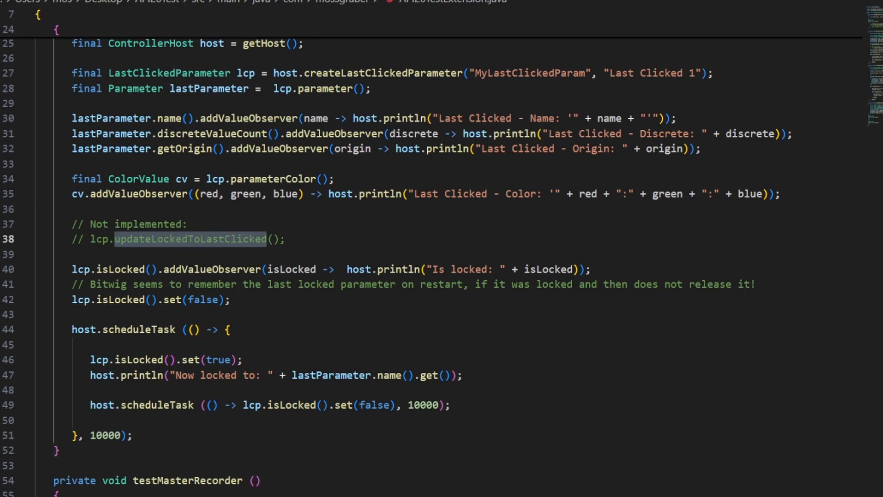
pyautogui.moveTo(559, 237)
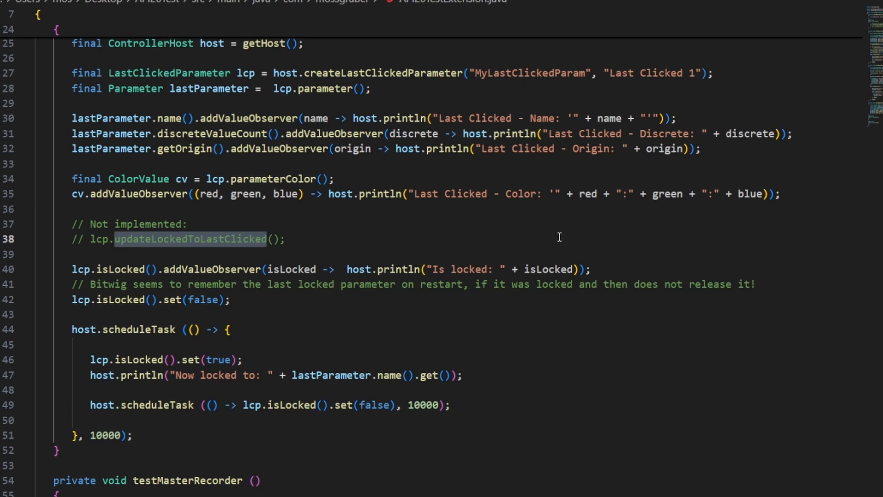
pyautogui.moveTo(224, 265)
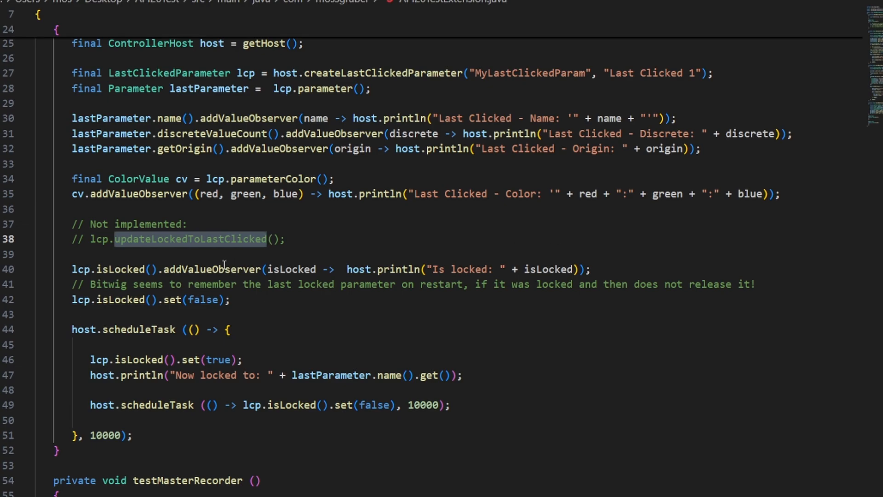
pyautogui.moveTo(203, 238)
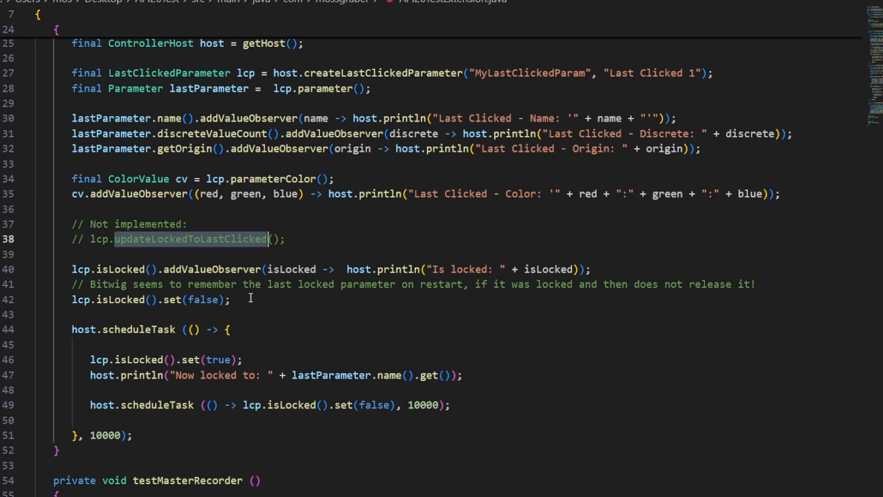
pyautogui.moveTo(243, 301)
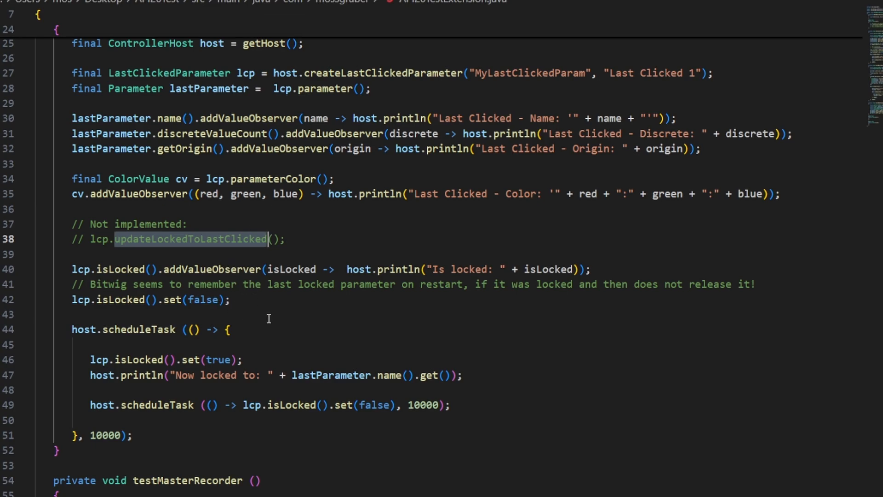
pyautogui.moveTo(71, 321)
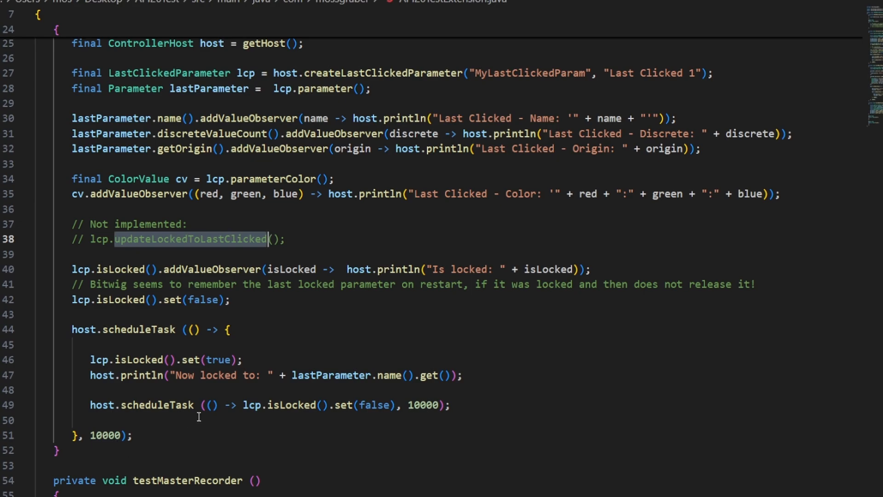
pyautogui.moveTo(180, 366)
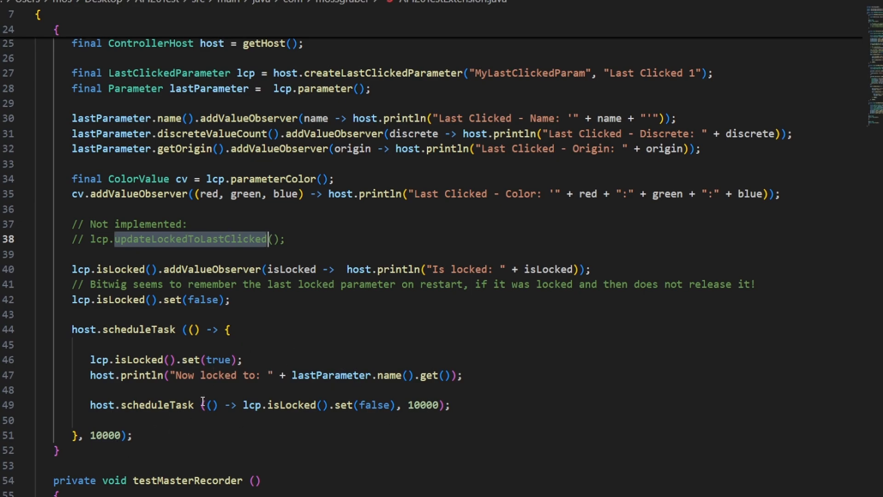
pyautogui.moveTo(282, 313)
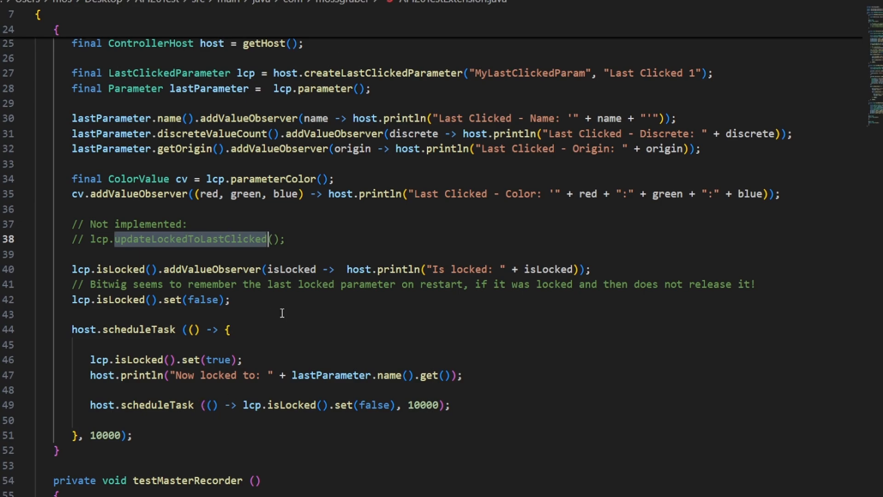
pyautogui.moveTo(322, 214)
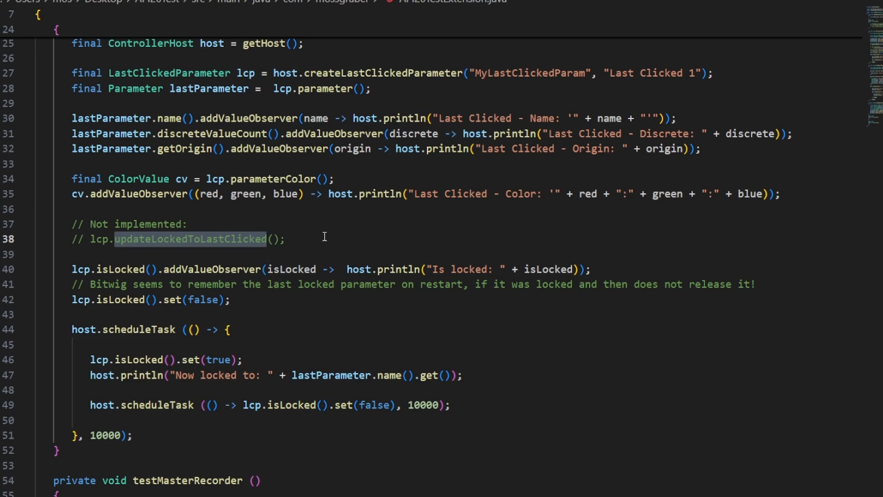
pyautogui.moveTo(170, 432)
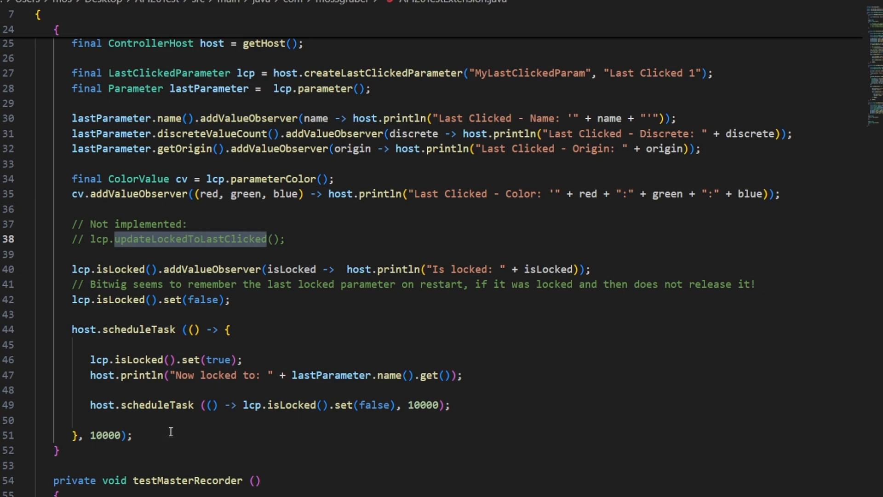
pyautogui.moveTo(414, 396)
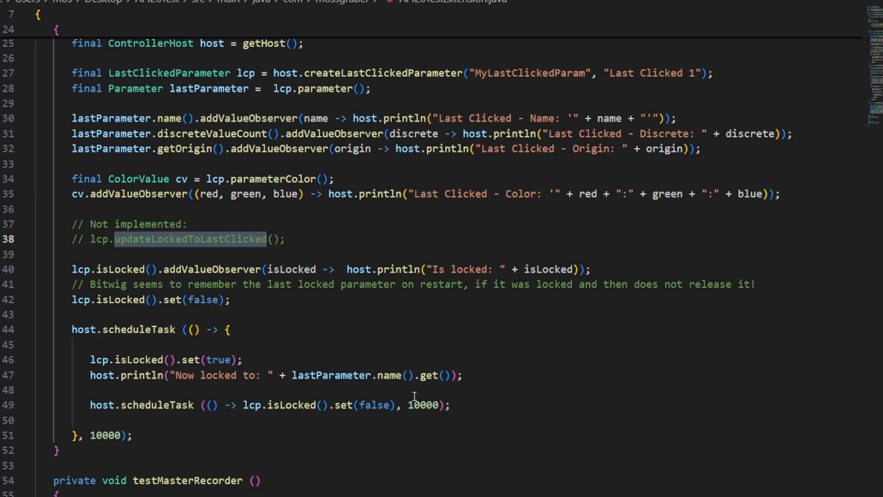
pyautogui.moveTo(191, 394)
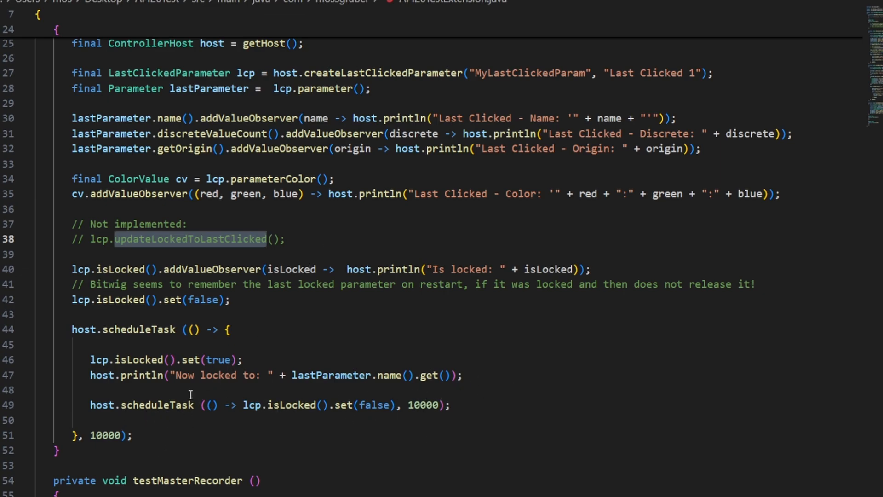
pyautogui.moveTo(124, 450)
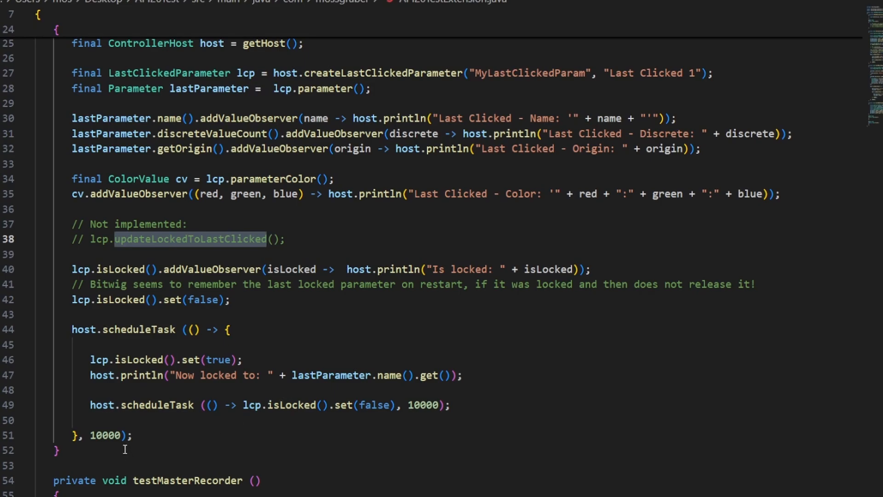
pyautogui.moveTo(397, 404)
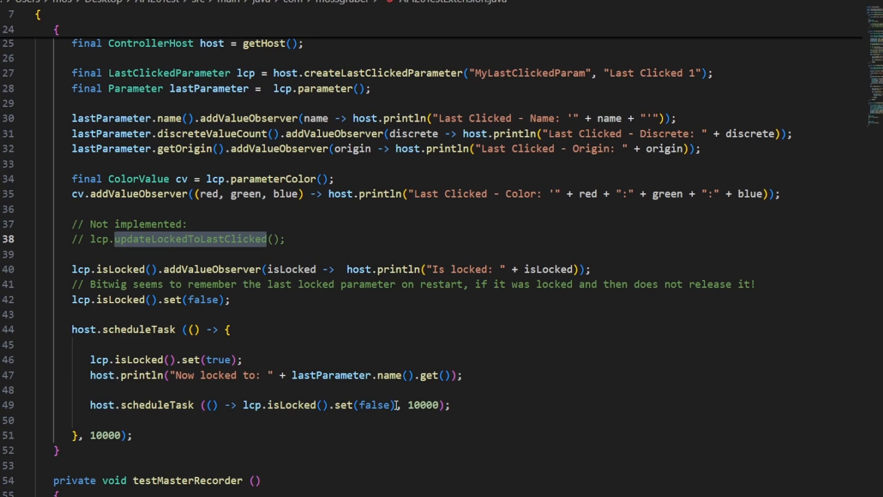
pyautogui.moveTo(287, 359)
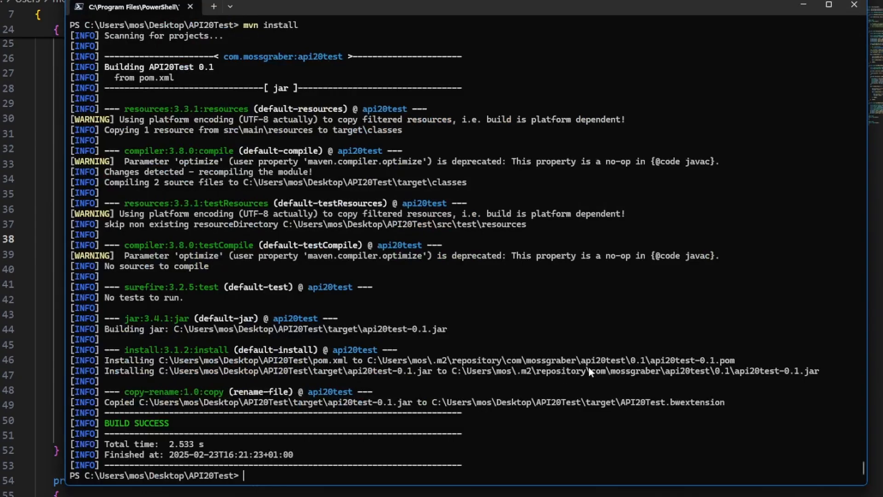
# Run mvn install to rebuild the API20Test extension and check the Last Clicked output
pyautogui.write('mvn install')
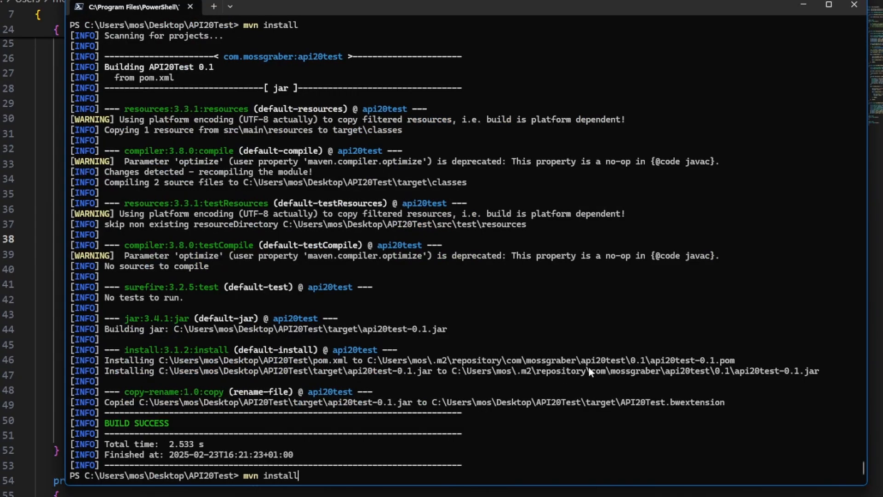
pyautogui.press('Return')
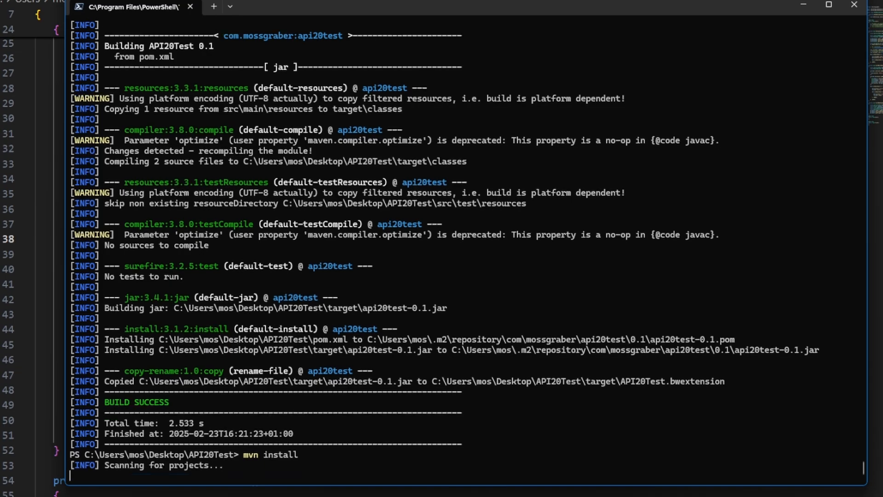
pyautogui.scroll(-3)
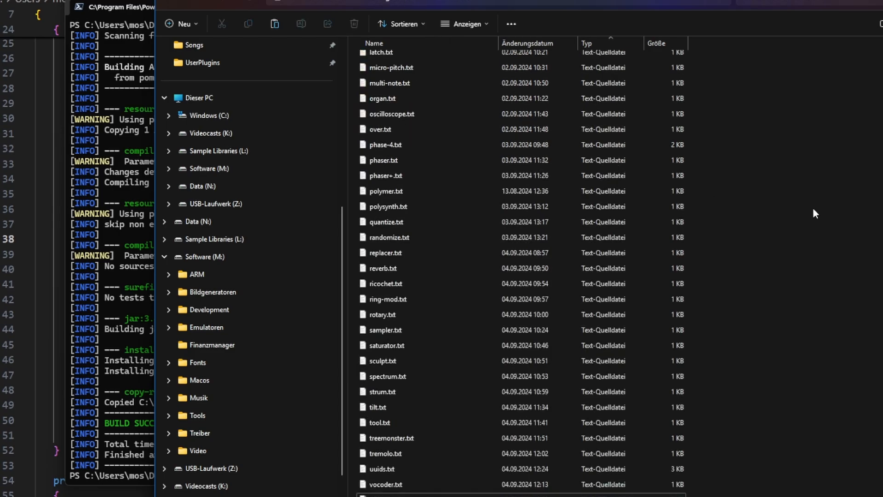
pyautogui.click(385, 175)
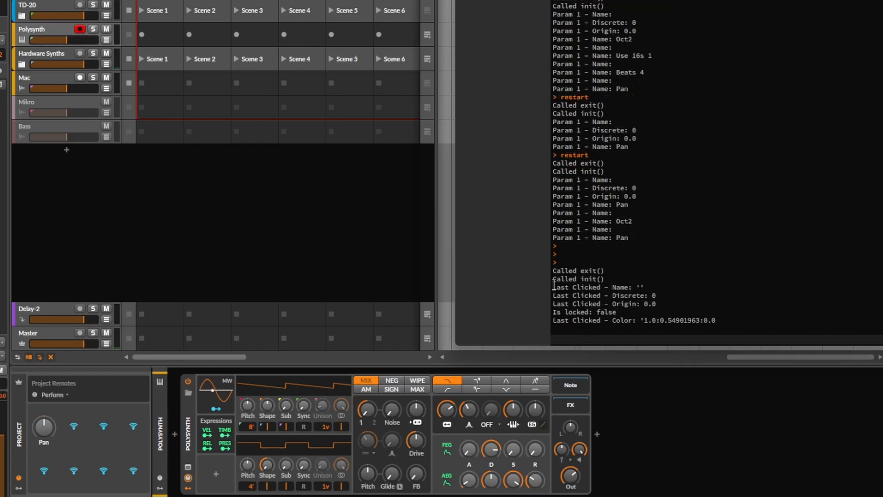
# Make the Polysynth OSC1 Pitch, Shape, Sync and Unison Spread knobs the last-clicked parameter in turn, logging each name
pyautogui.click(554, 339)
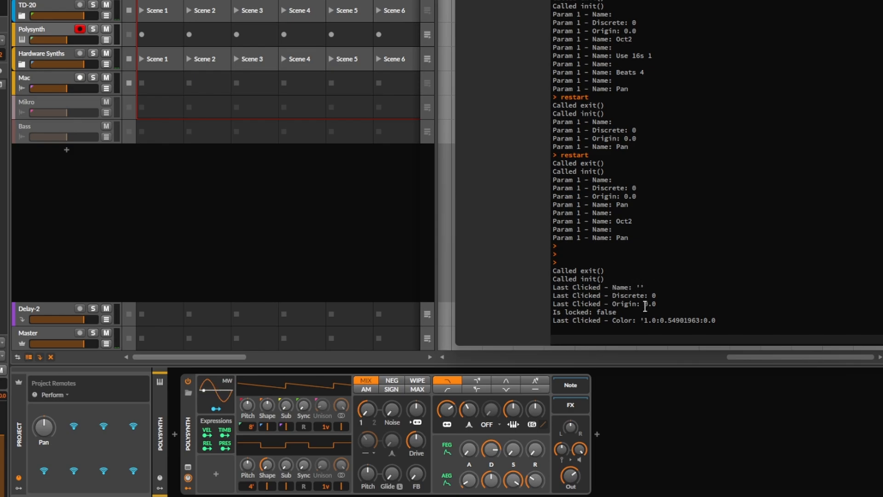
pyautogui.click(248, 404)
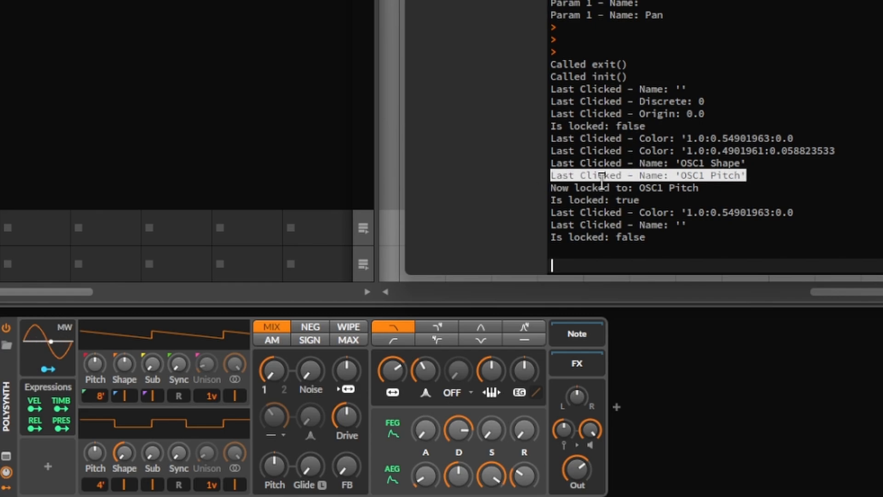
pyautogui.click(95, 364)
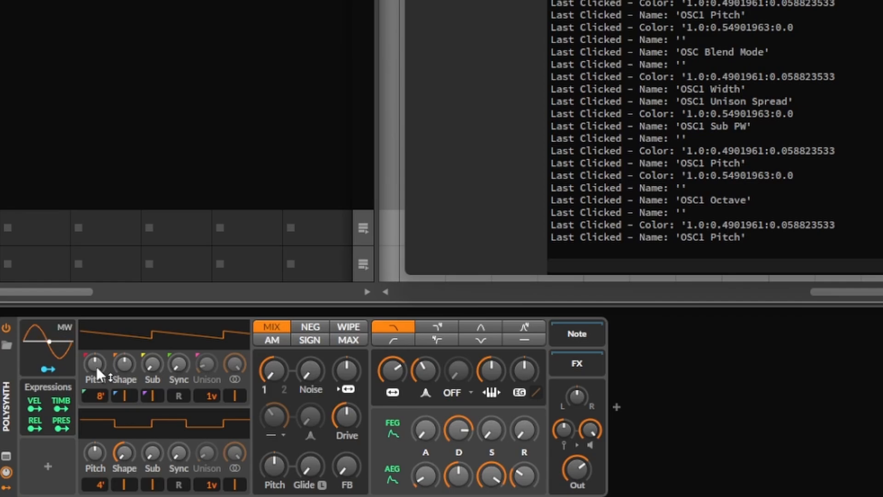
pyautogui.click(123, 365)
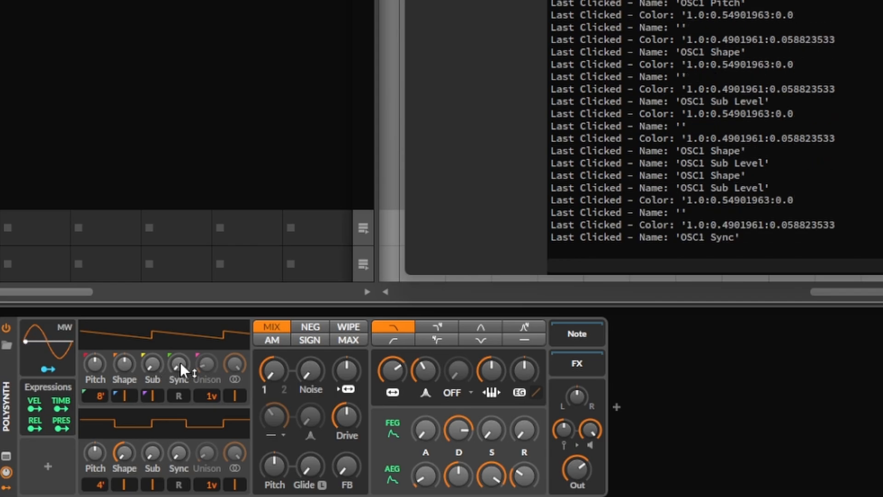
pyautogui.click(205, 364)
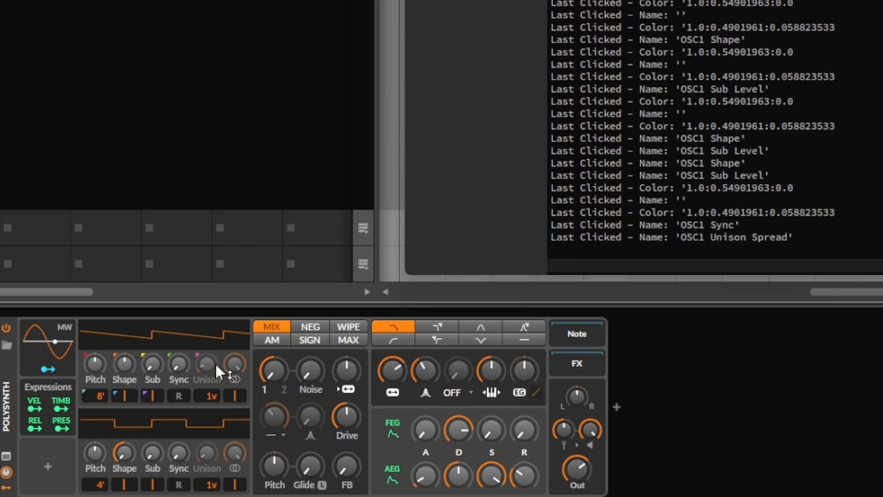
pyautogui.click(95, 363)
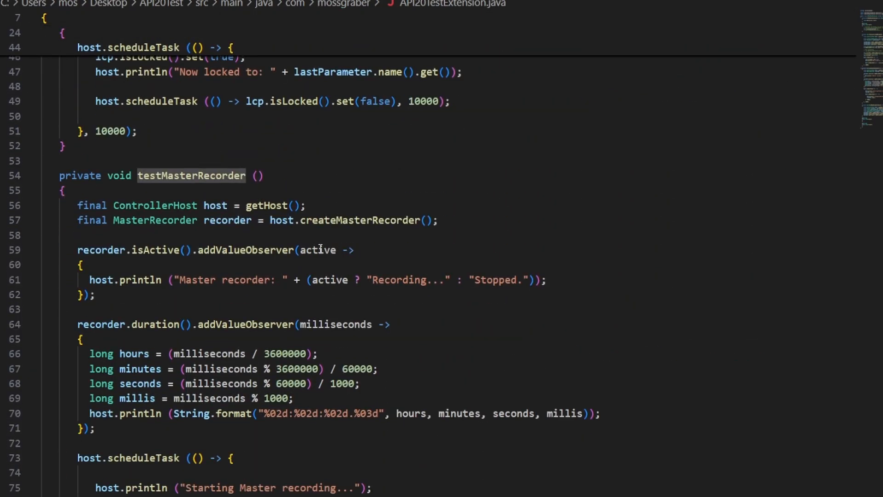
pyautogui.scroll(-3)
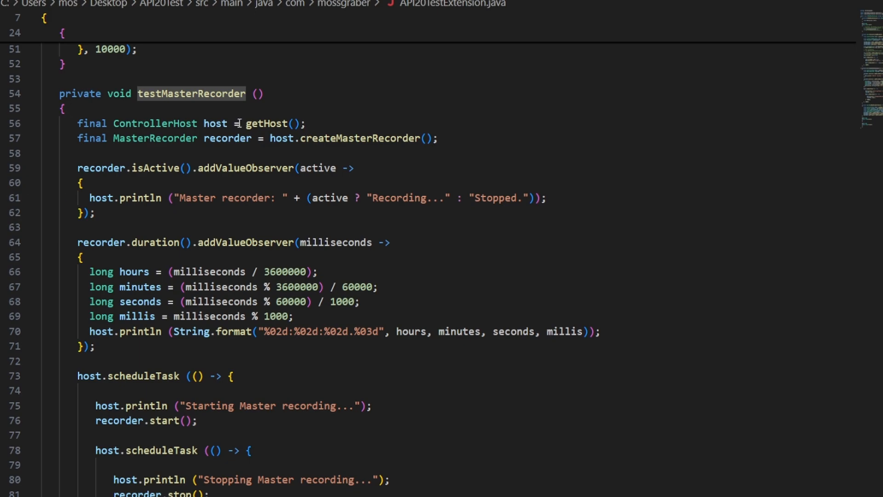
pyautogui.doubleClick(154, 138)
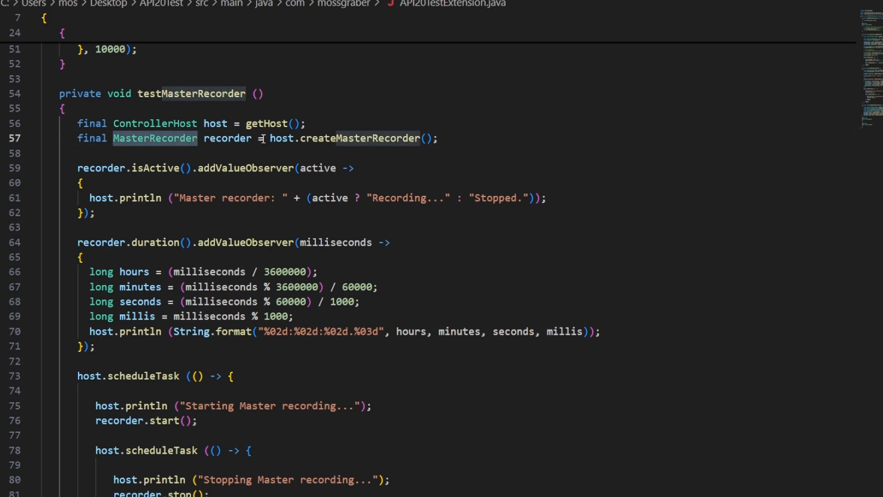
pyautogui.doubleClick(227, 138)
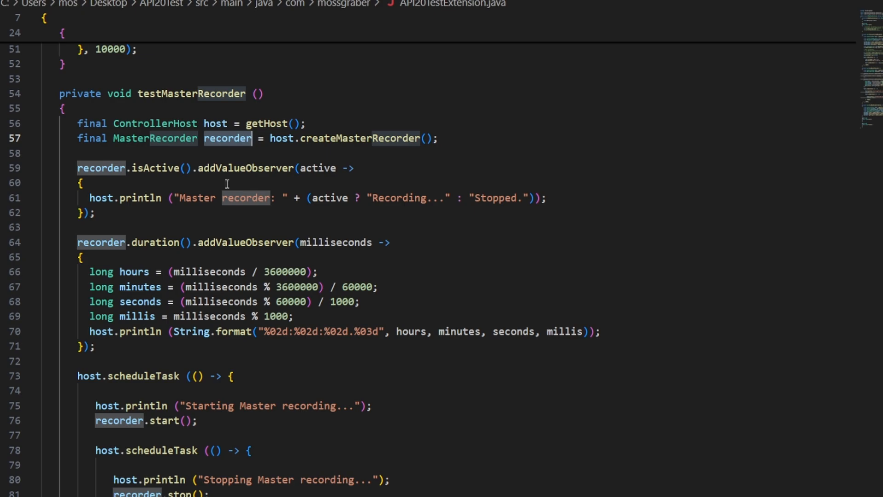
pyautogui.moveTo(319, 178)
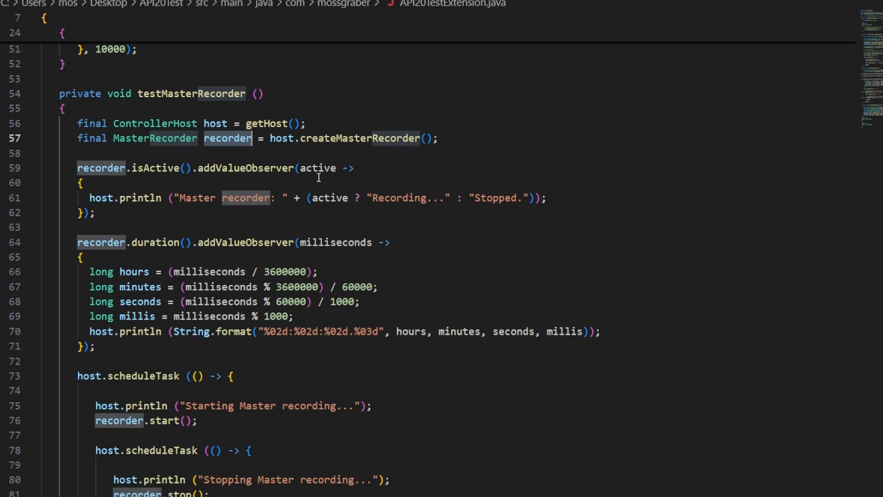
pyautogui.moveTo(254, 198)
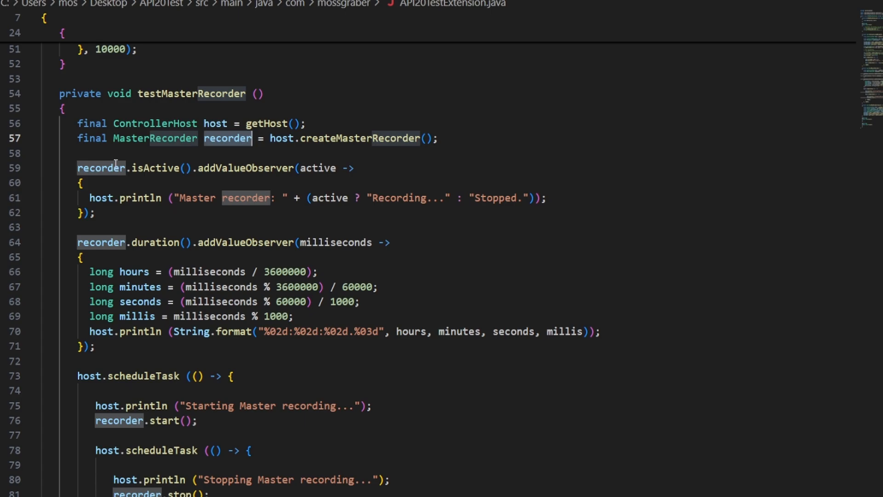
pyautogui.moveTo(514, 193)
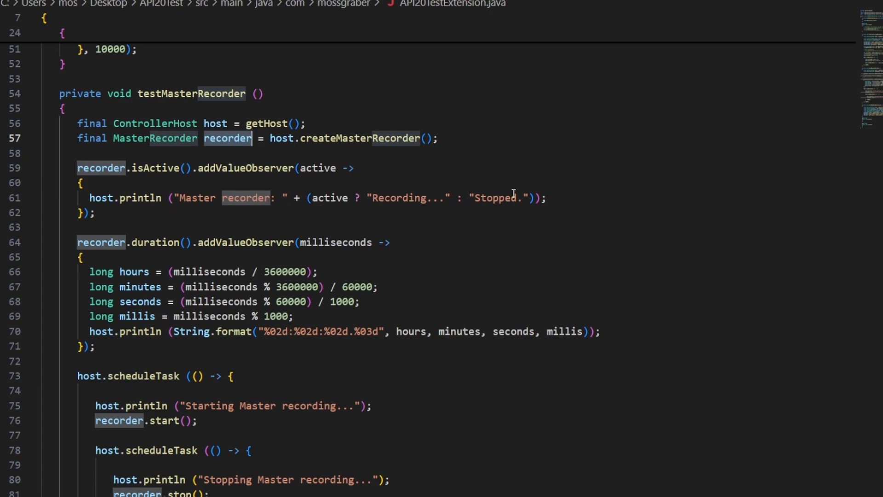
pyautogui.moveTo(244, 238)
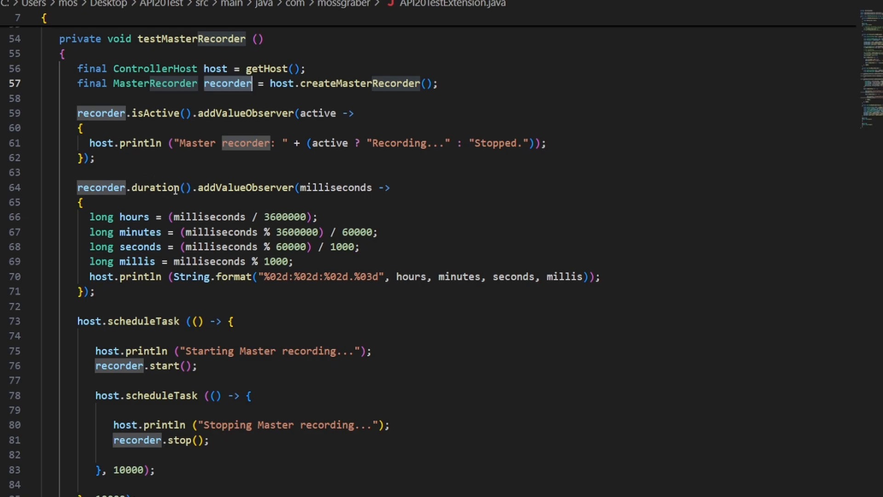
pyautogui.moveTo(337, 188)
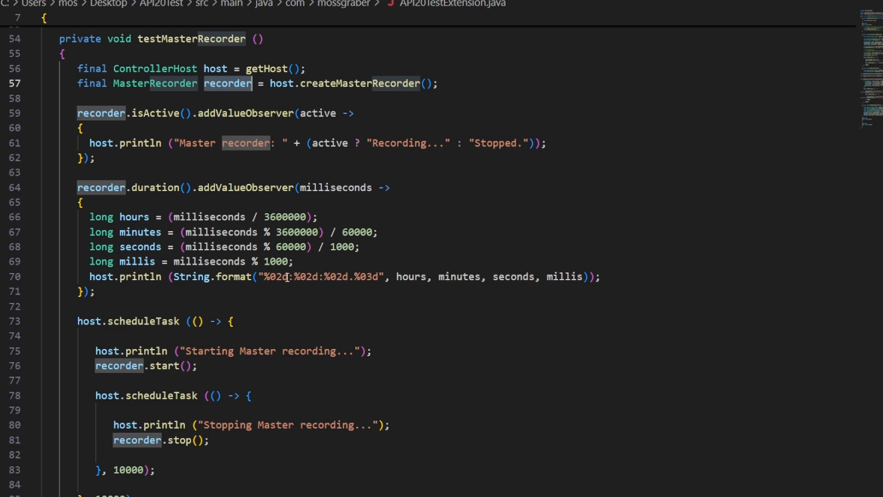
pyautogui.moveTo(575, 276)
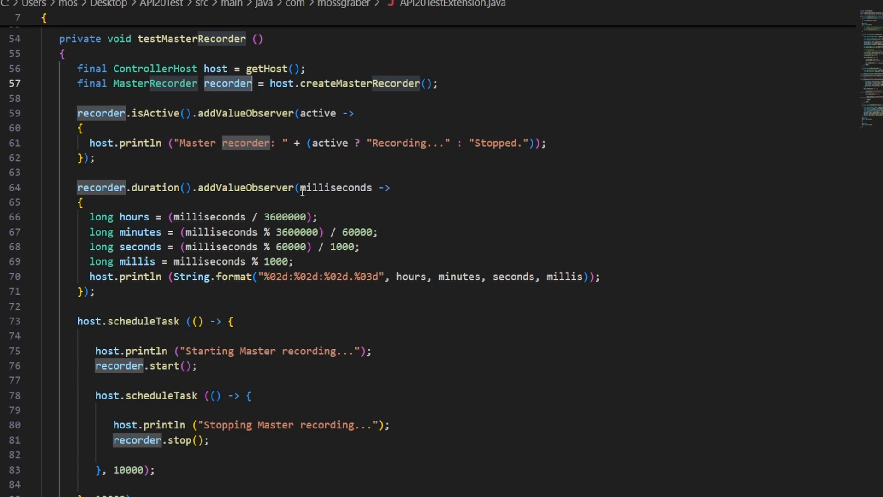
pyautogui.scroll(-3)
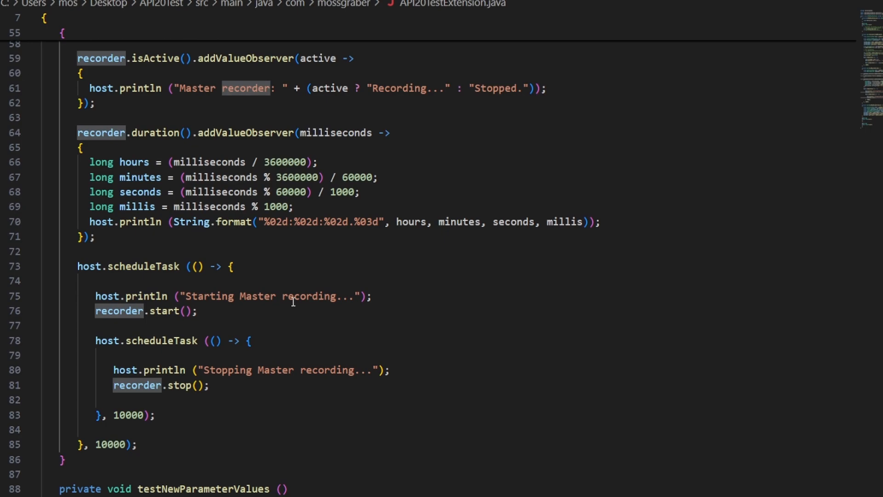
pyautogui.moveTo(88, 389)
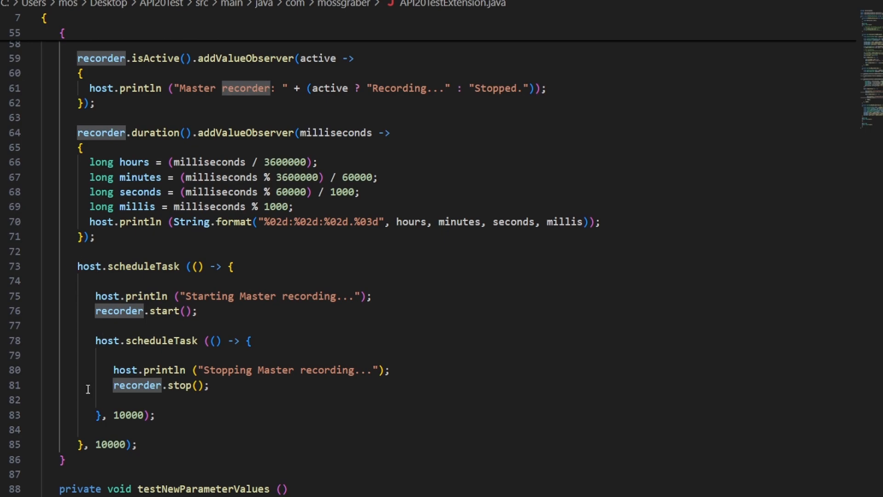
pyautogui.moveTo(224, 306)
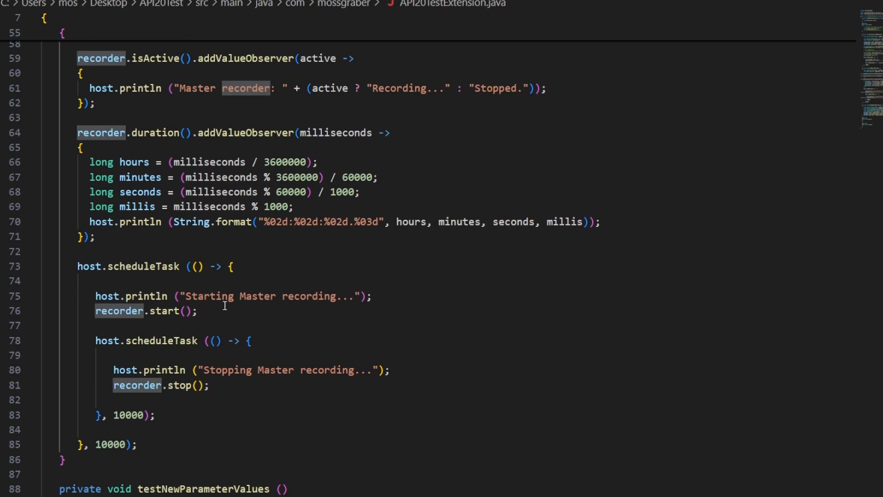
pyautogui.moveTo(131, 411)
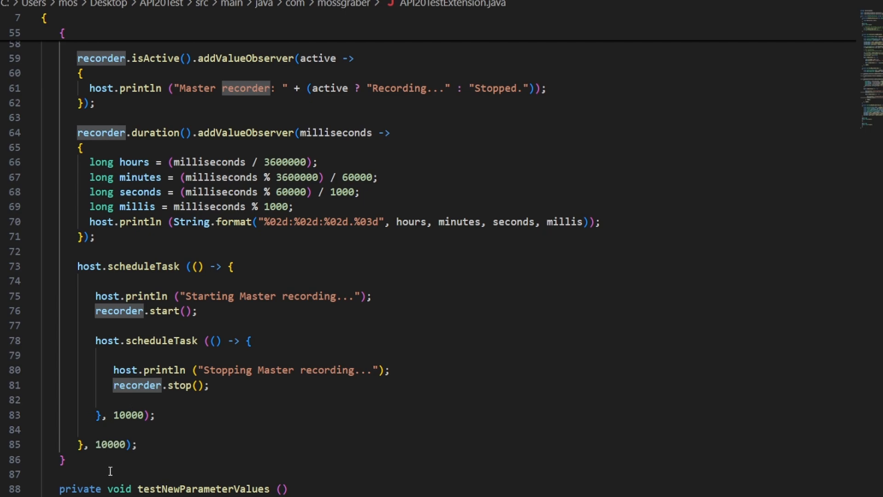
pyautogui.moveTo(134, 404)
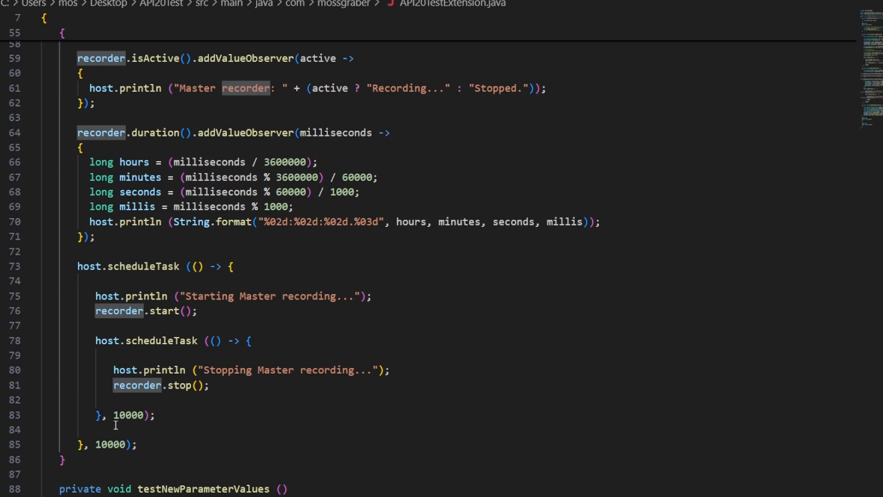
pyautogui.moveTo(154, 455)
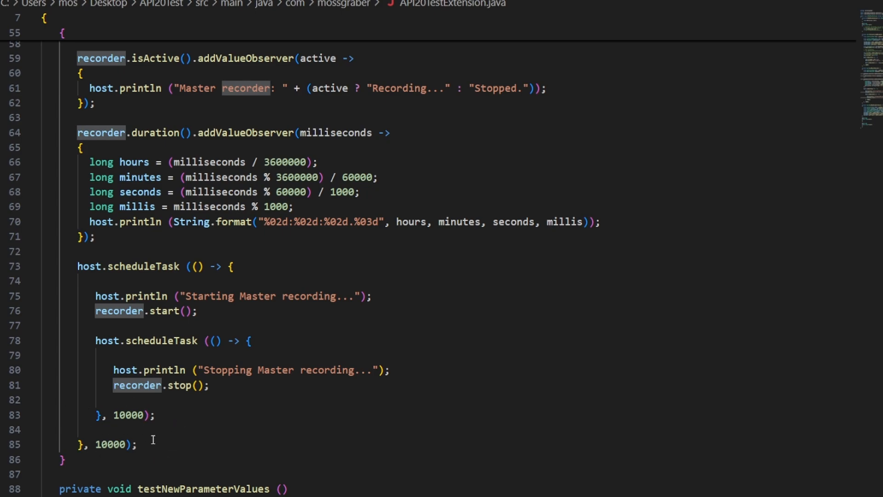
pyautogui.moveTo(113, 311)
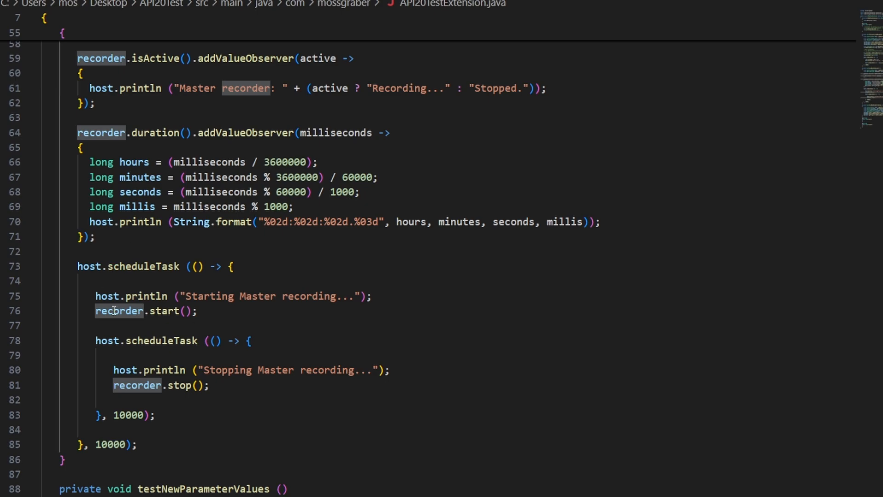
pyautogui.moveTo(131, 392)
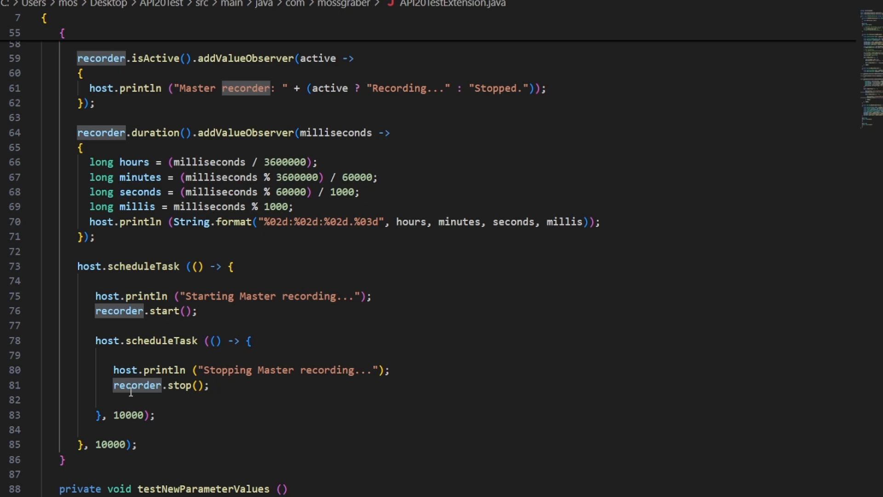
pyautogui.moveTo(228, 393)
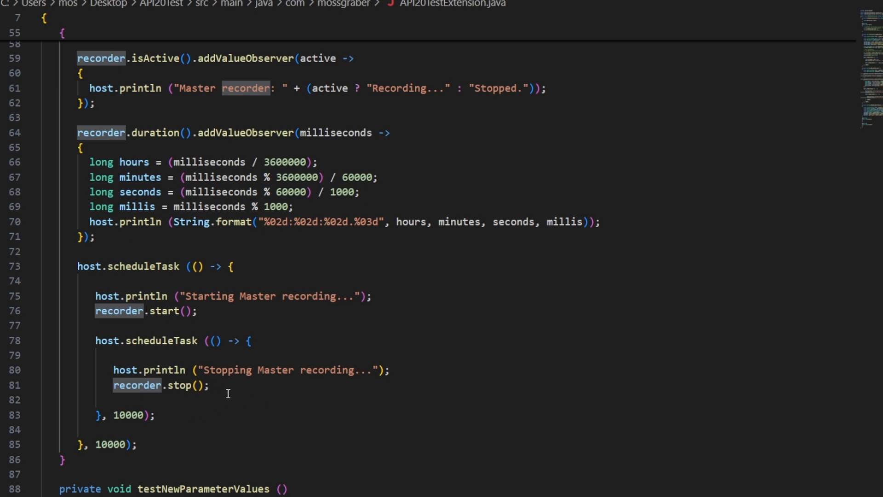
pyautogui.moveTo(269, 303)
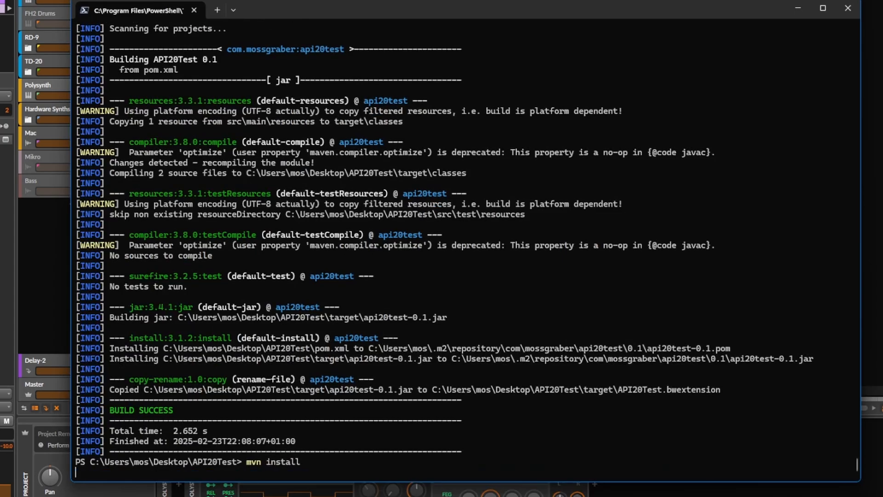
# Run the Maven build producing a fresh API20Test.bwextension
pyautogui.press('Return')
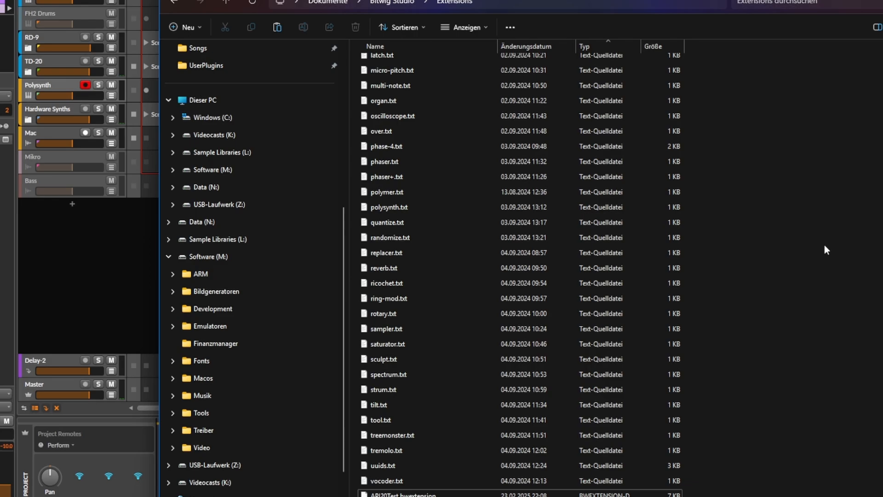
pyautogui.moveTo(759, 216)
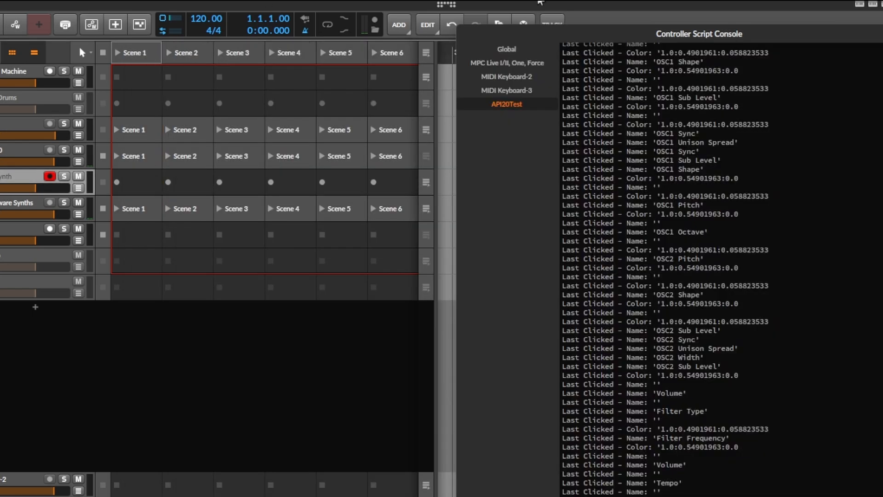
# Scroll the console to the master recorder's start, running time and stop messages
pyautogui.scroll(-3)
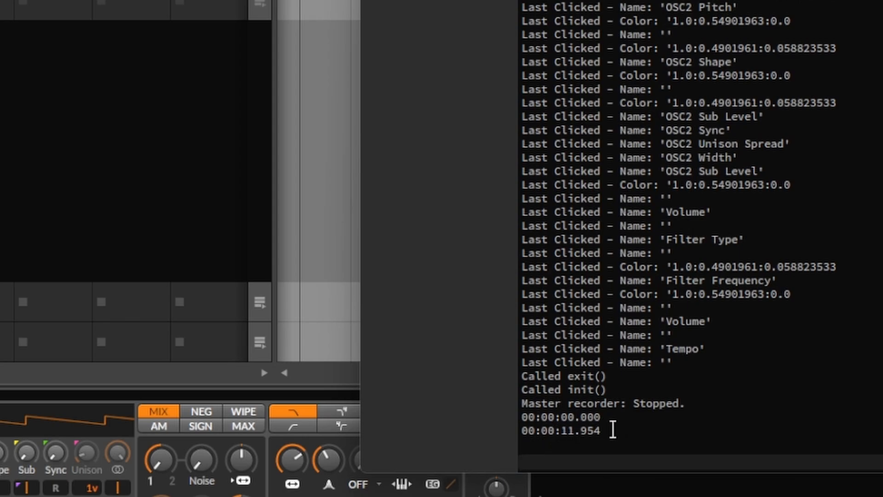
pyautogui.moveTo(579, 431)
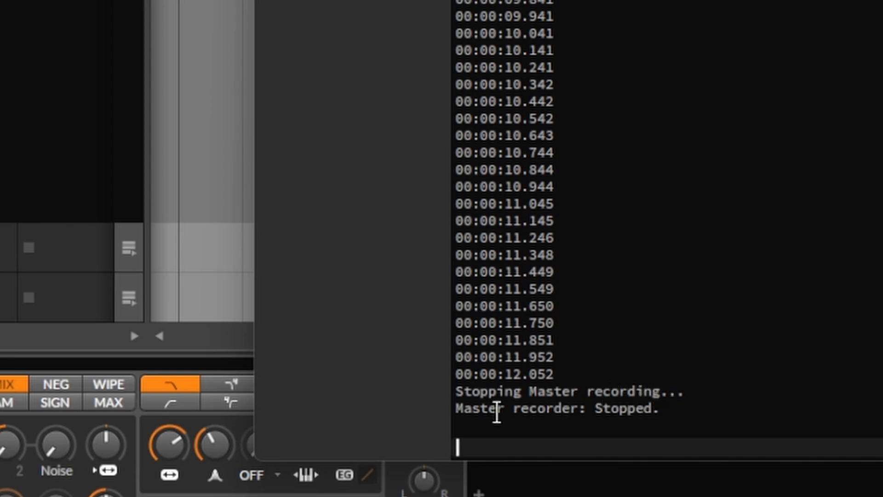
pyautogui.moveTo(555, 389)
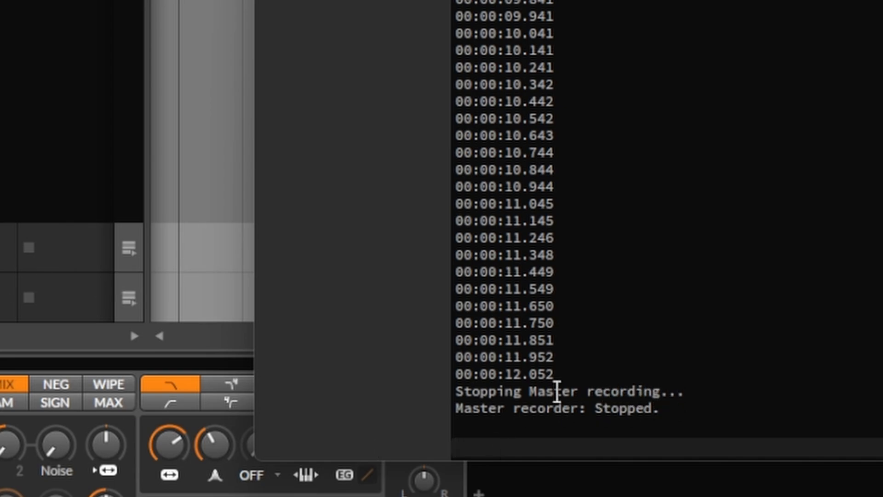